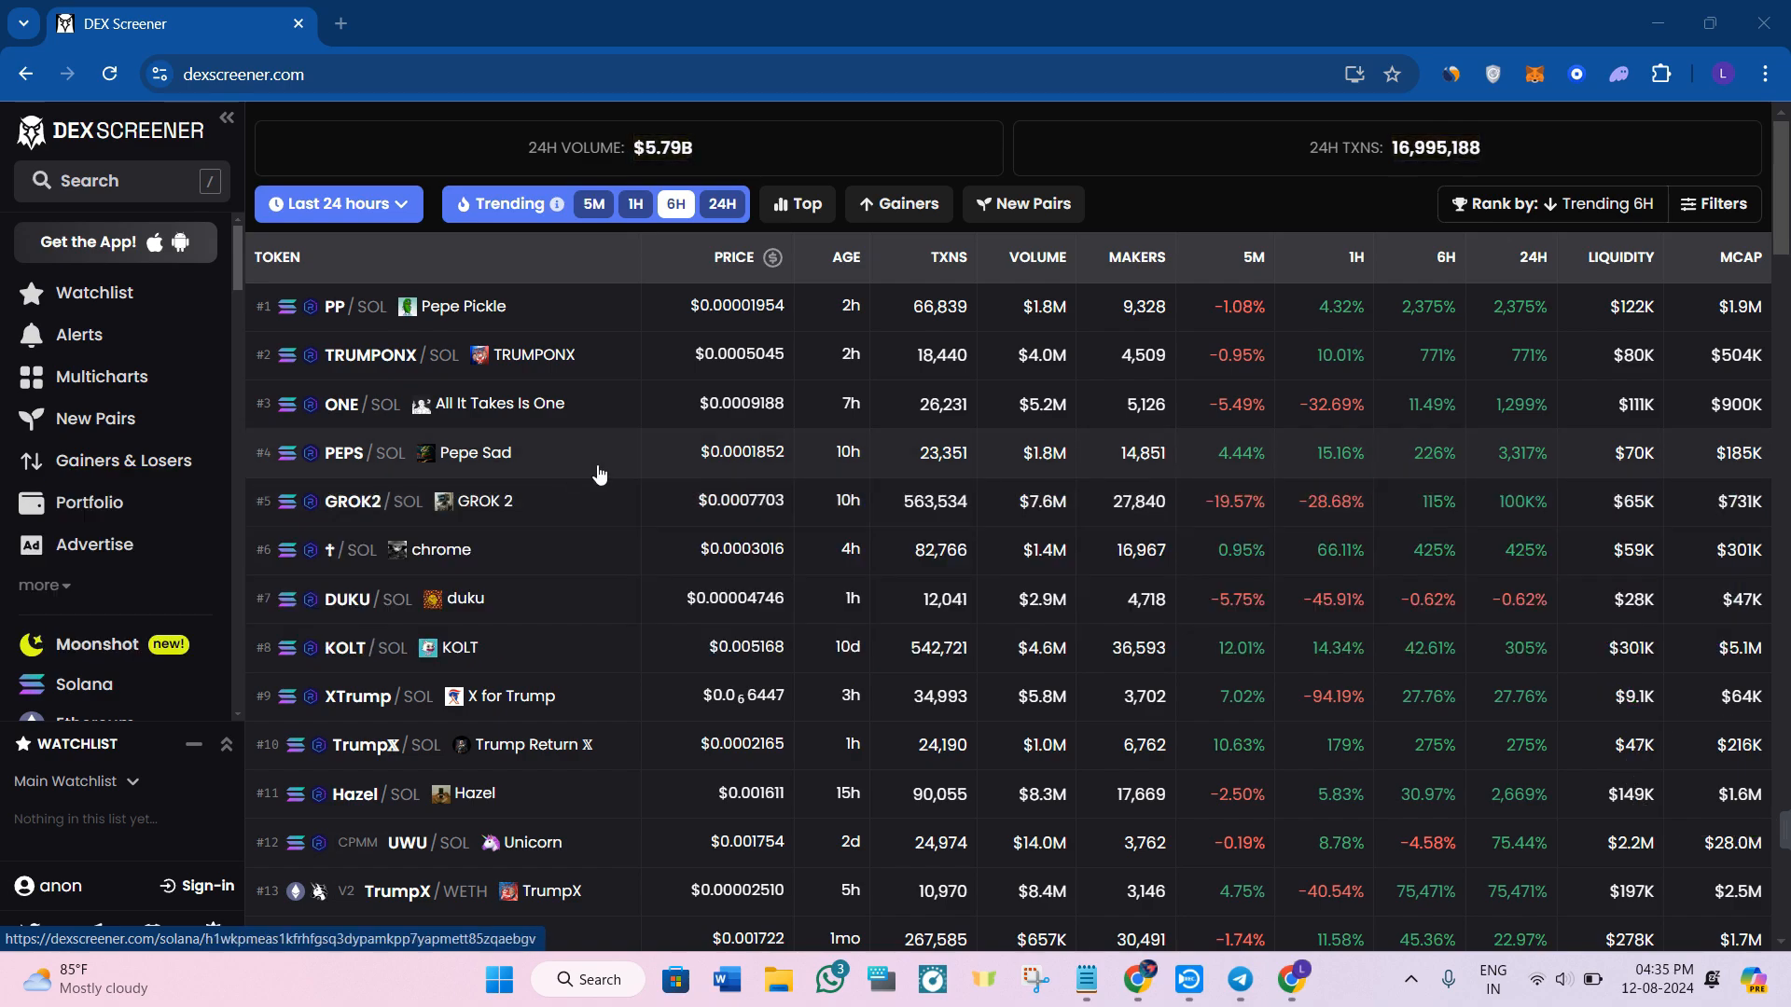
pyautogui.moveTo(632, 472)
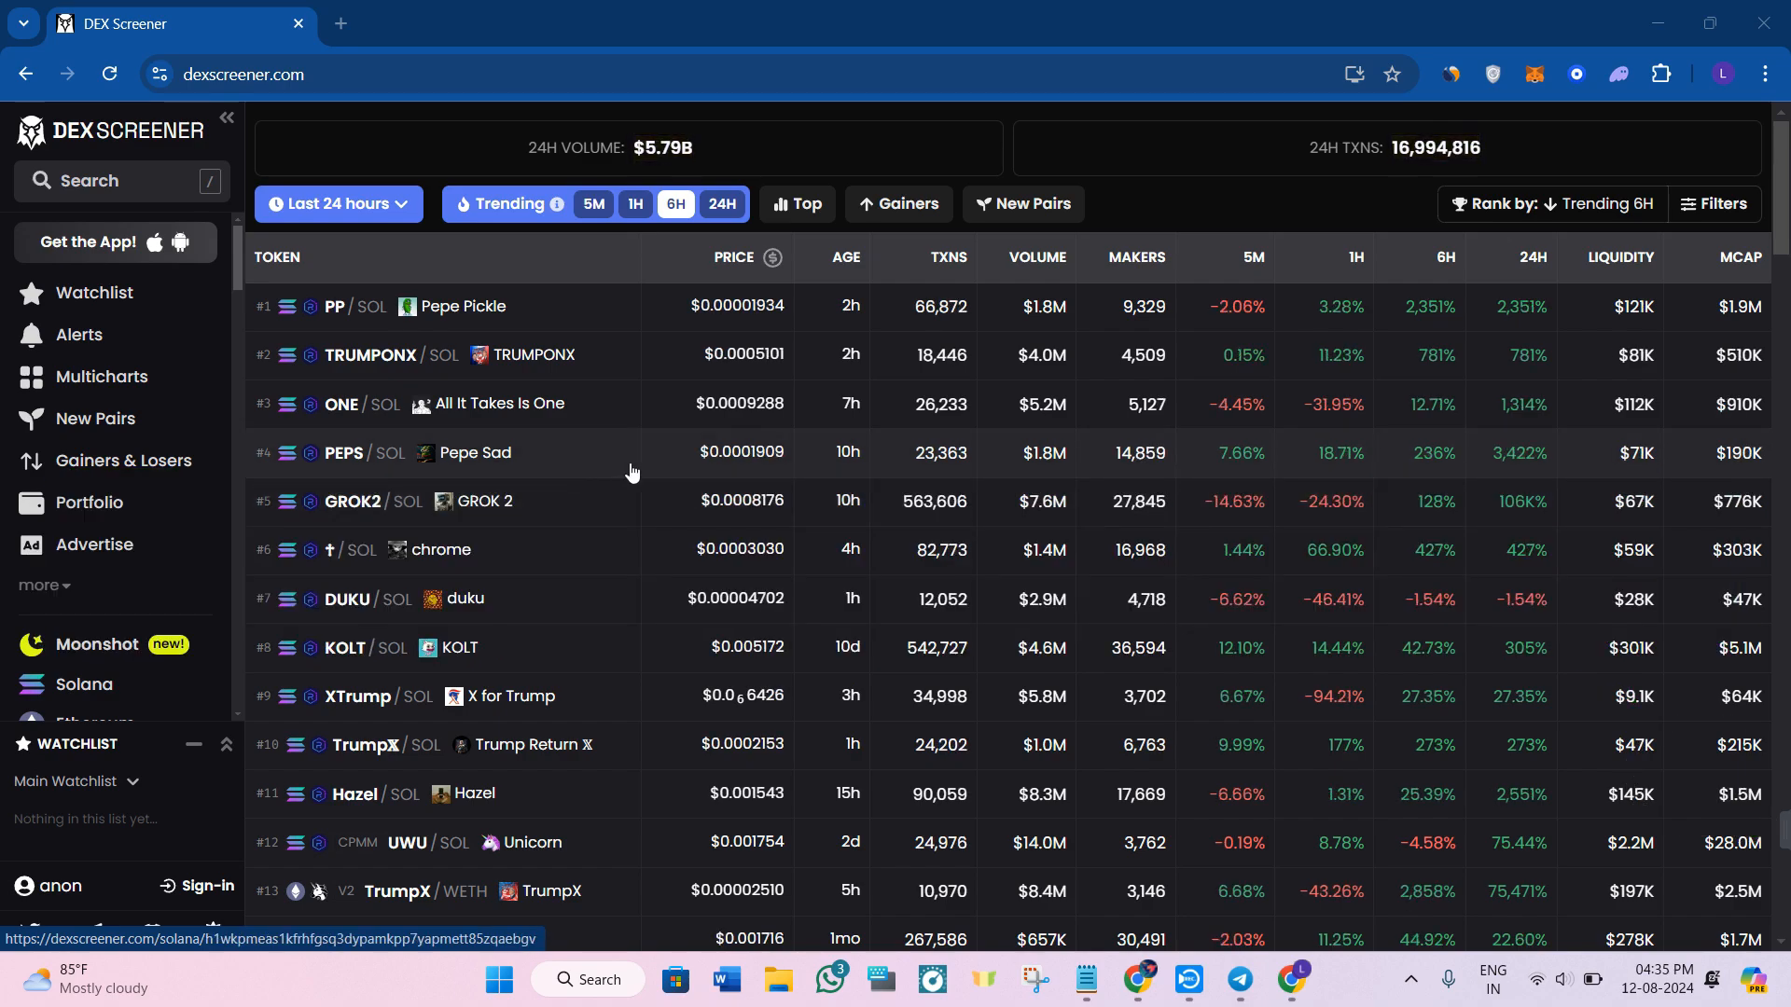
# Open the TRUMPONX/SOL token page from the trending list and show its Top Traders ranking
pyautogui.scroll(-3)
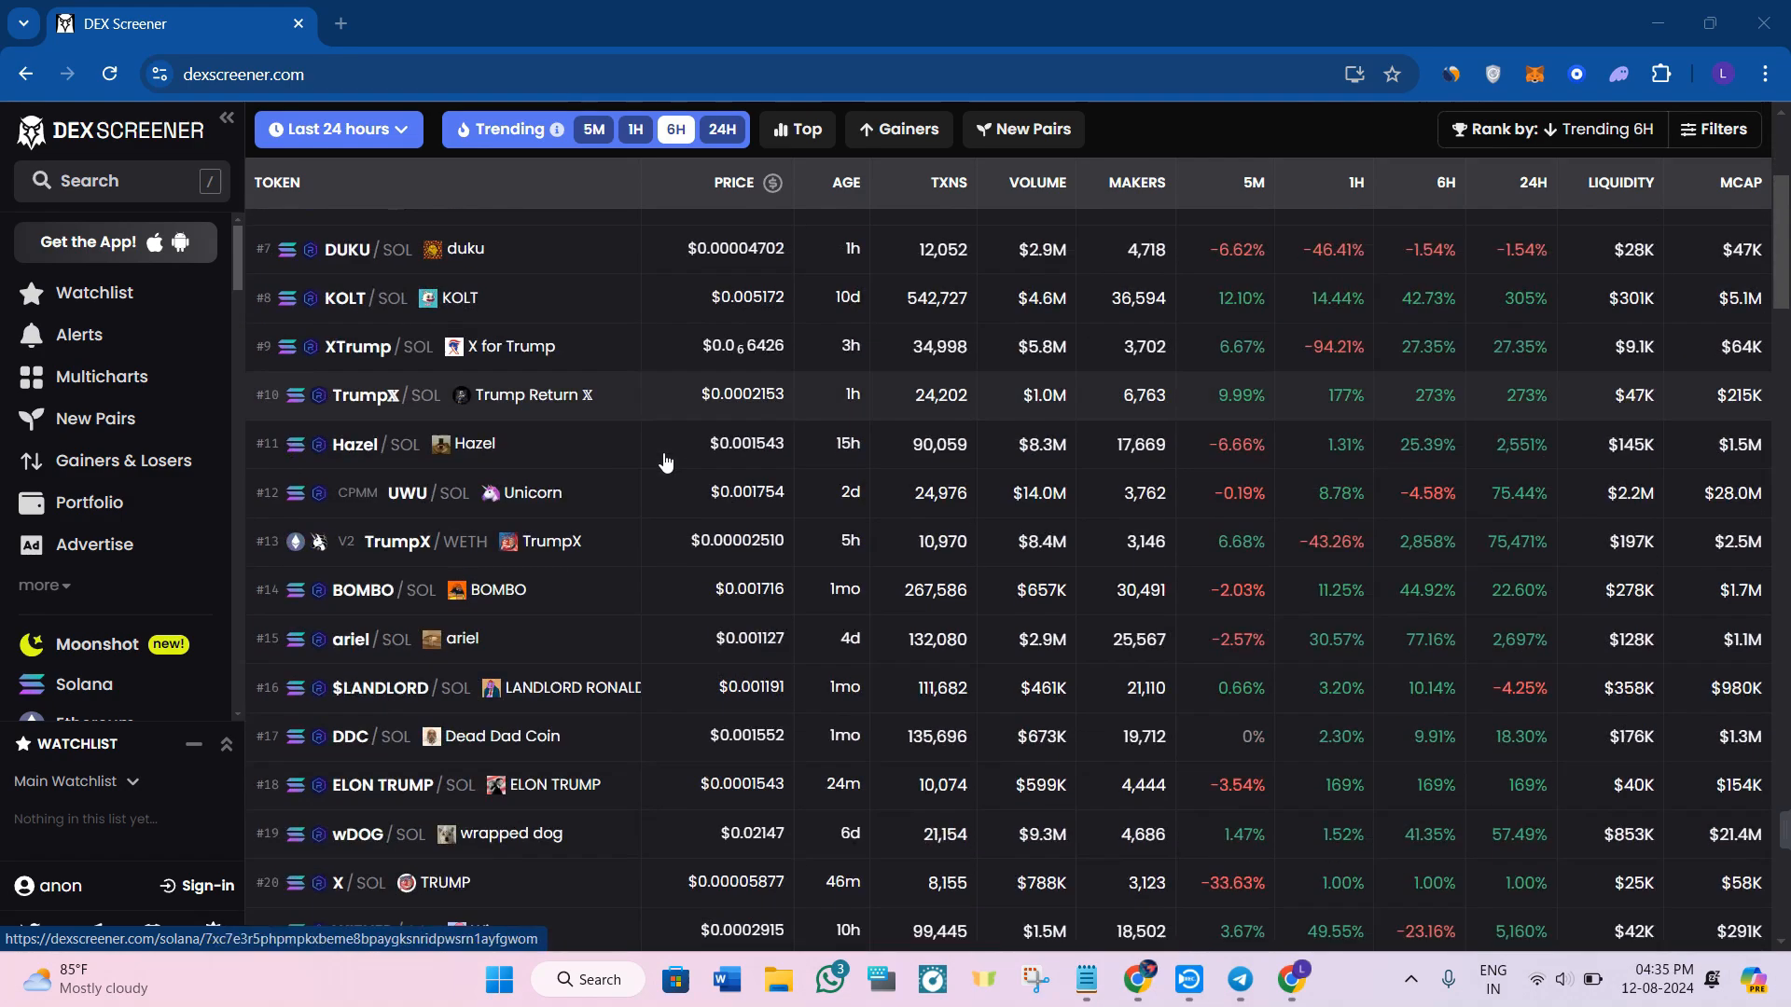
pyautogui.scroll(-3)
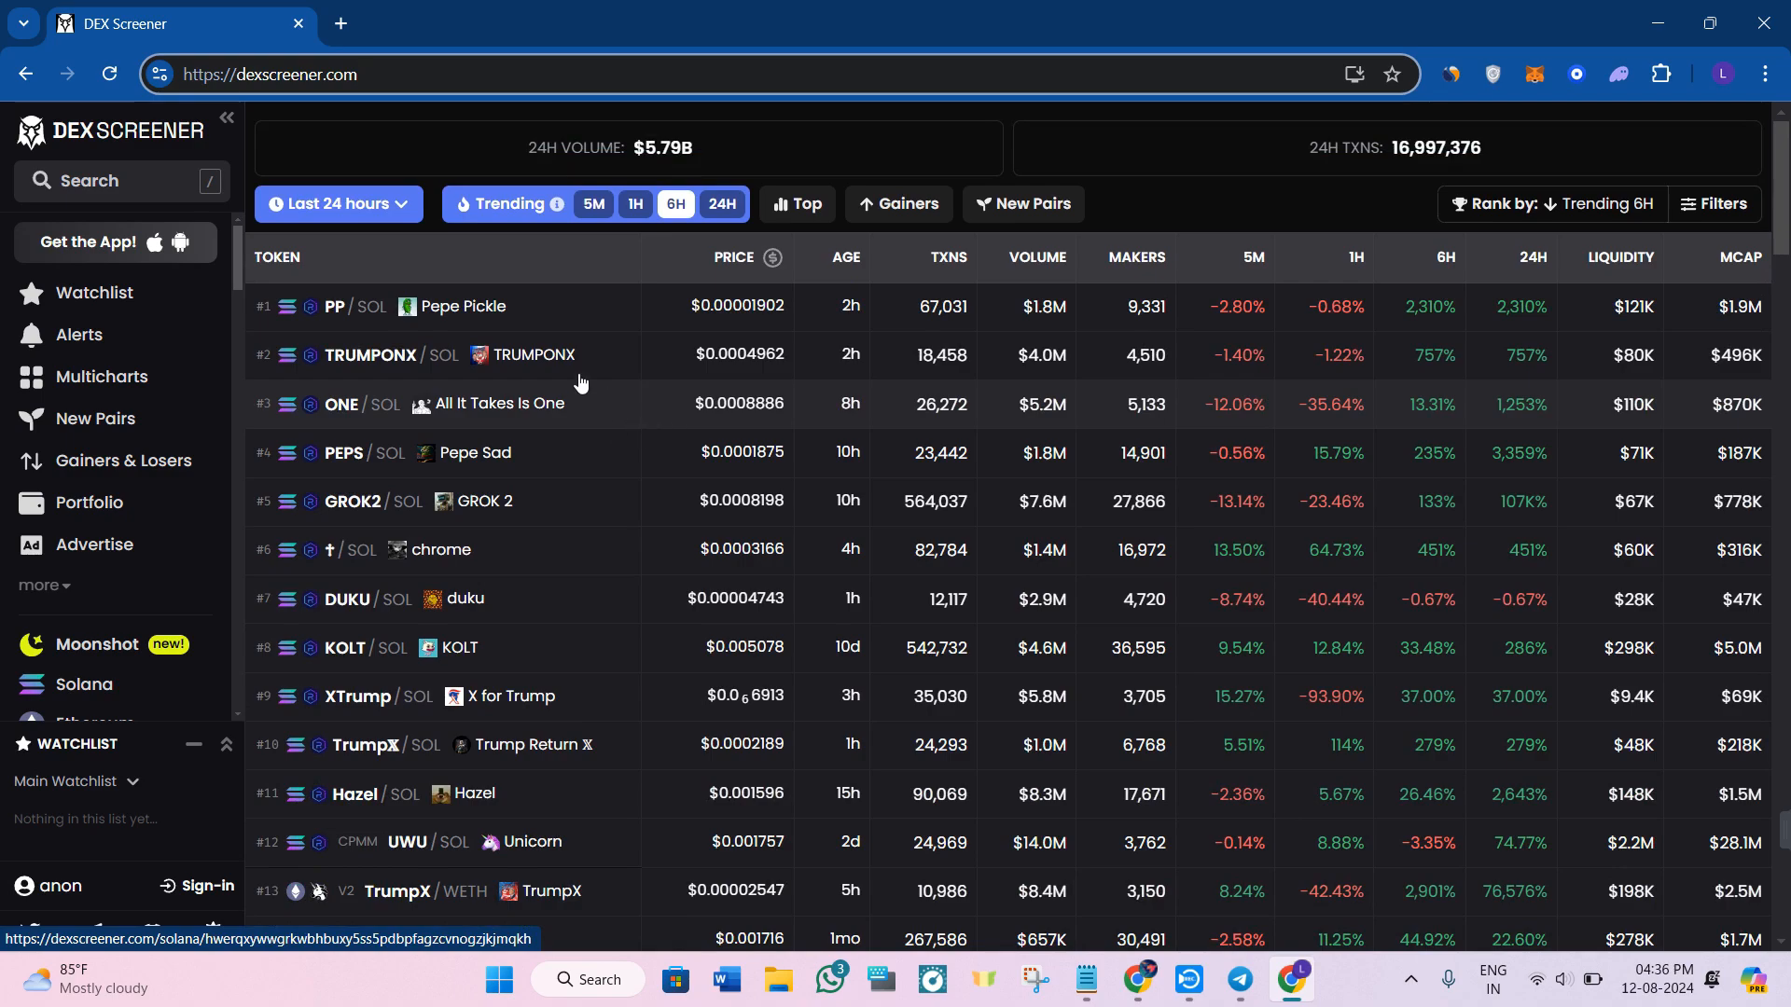
pyautogui.click(371, 355)
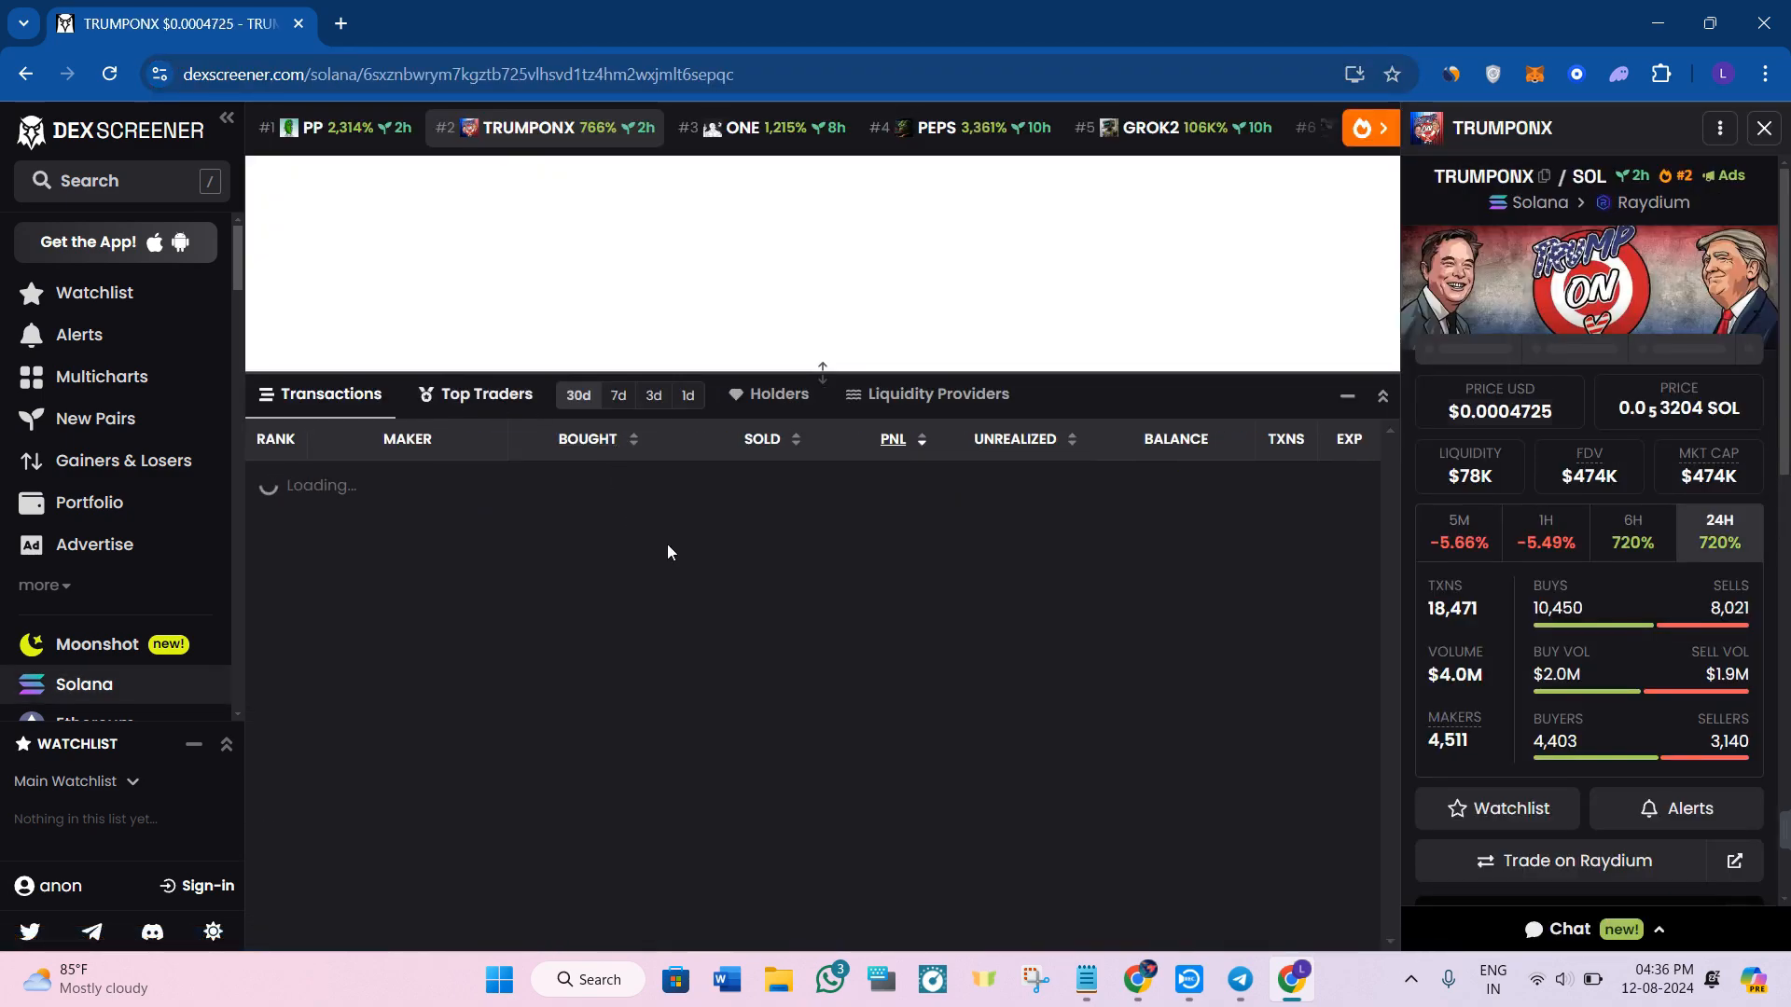
pyautogui.click(485, 394)
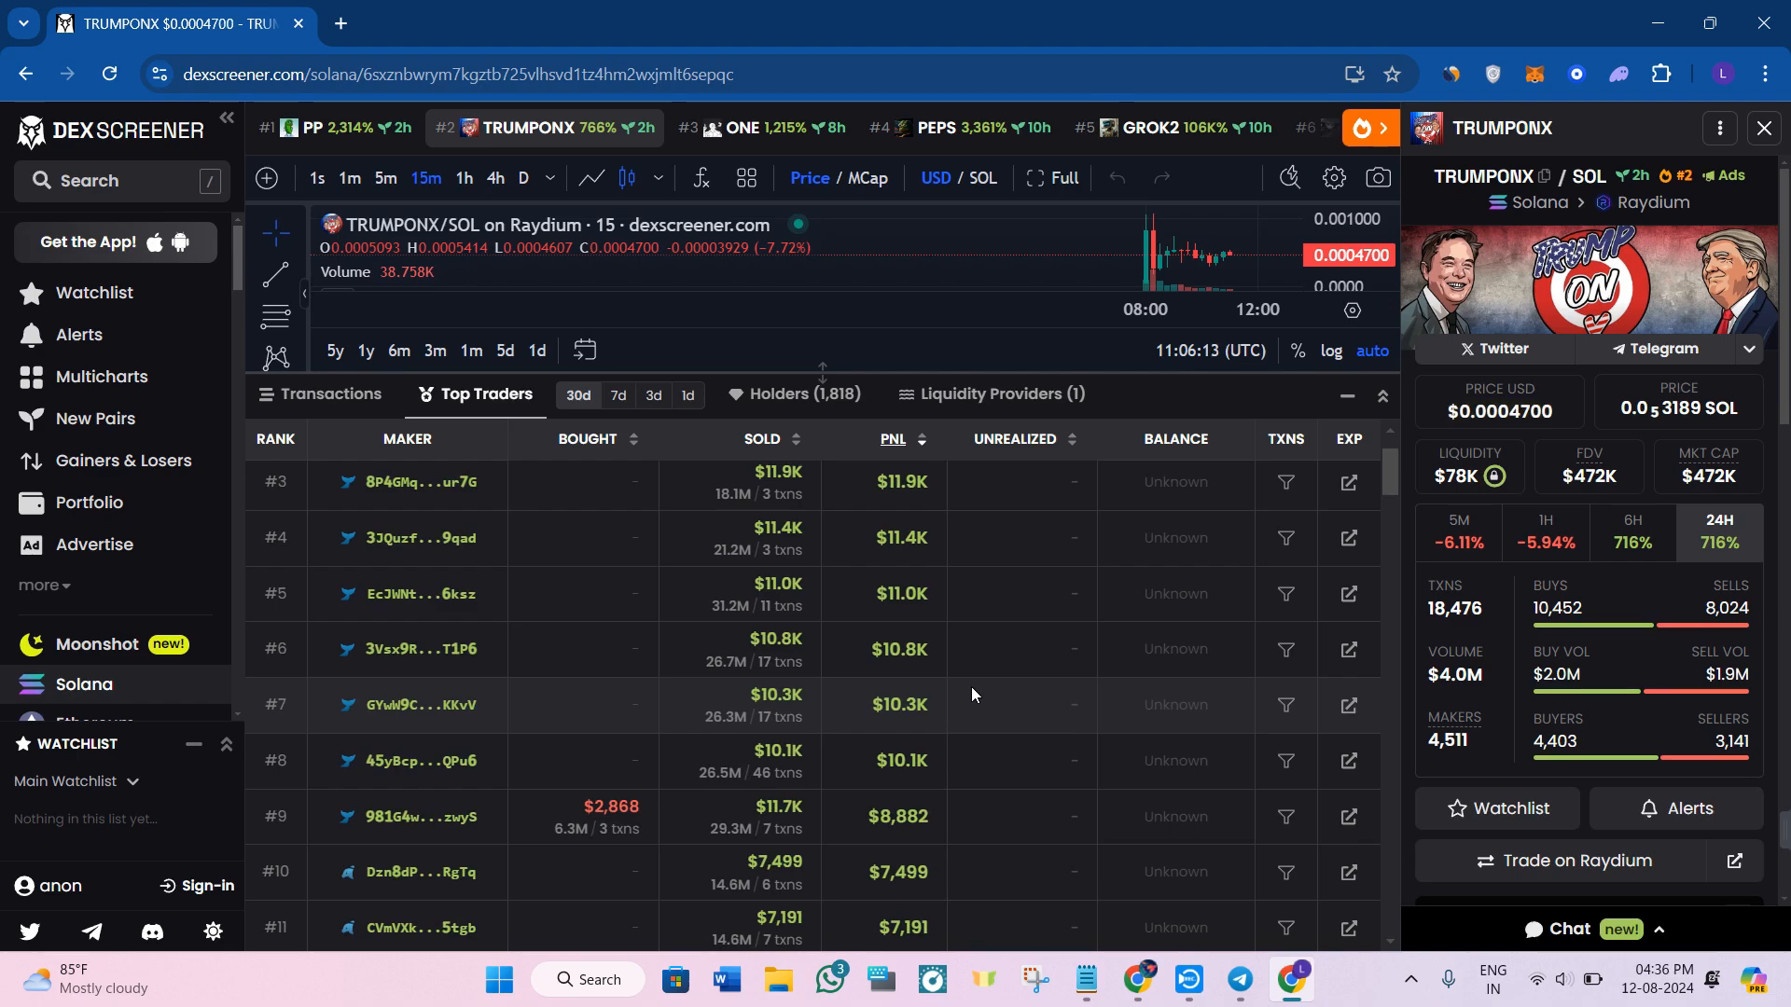
pyautogui.moveTo(1088, 709)
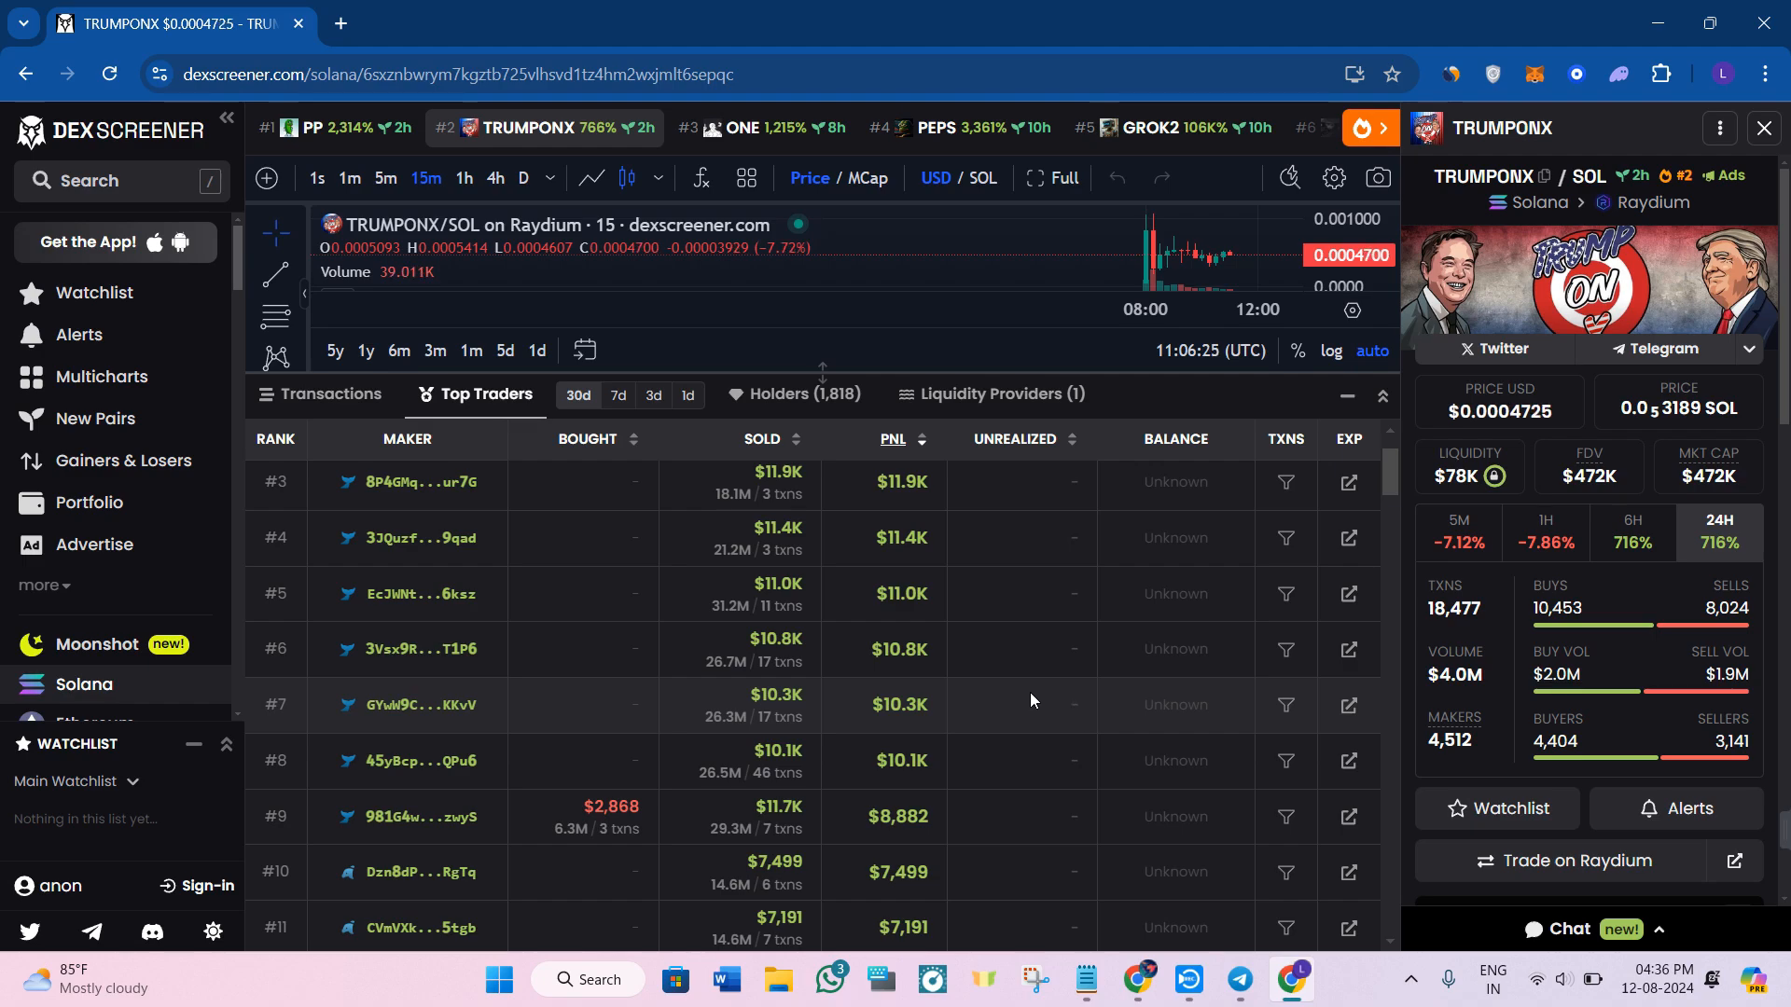
pyautogui.moveTo(1026, 698)
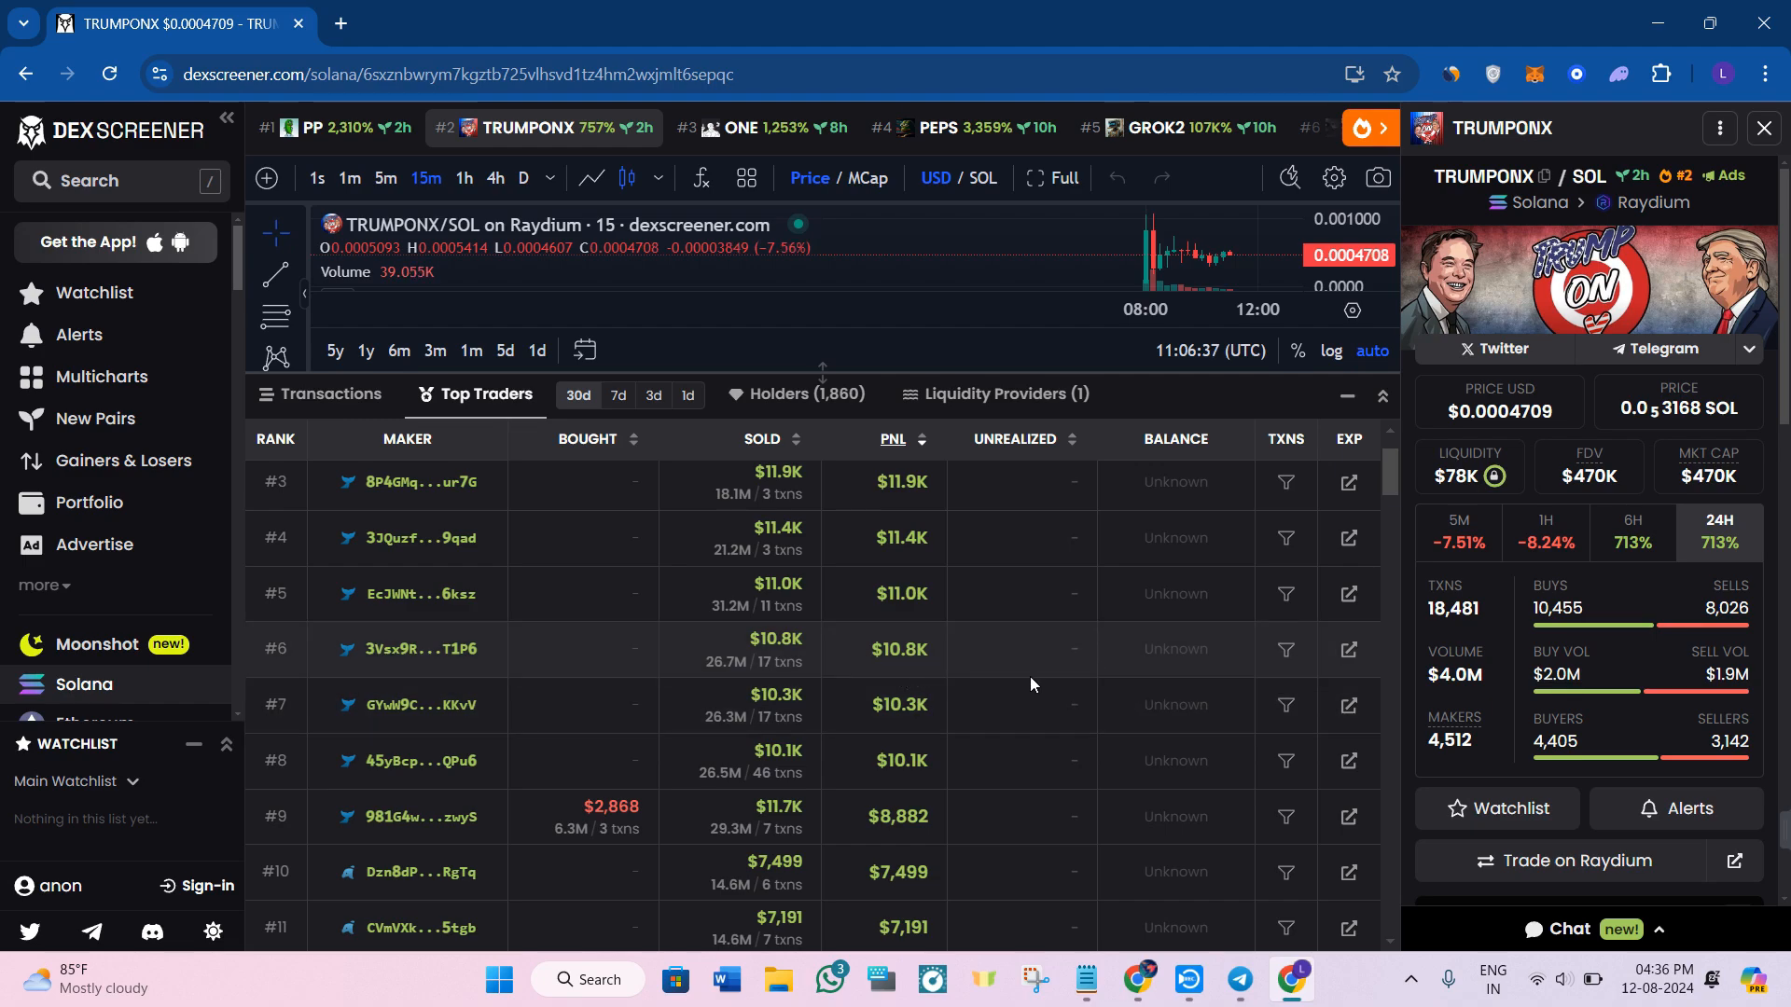
pyautogui.scroll(-3)
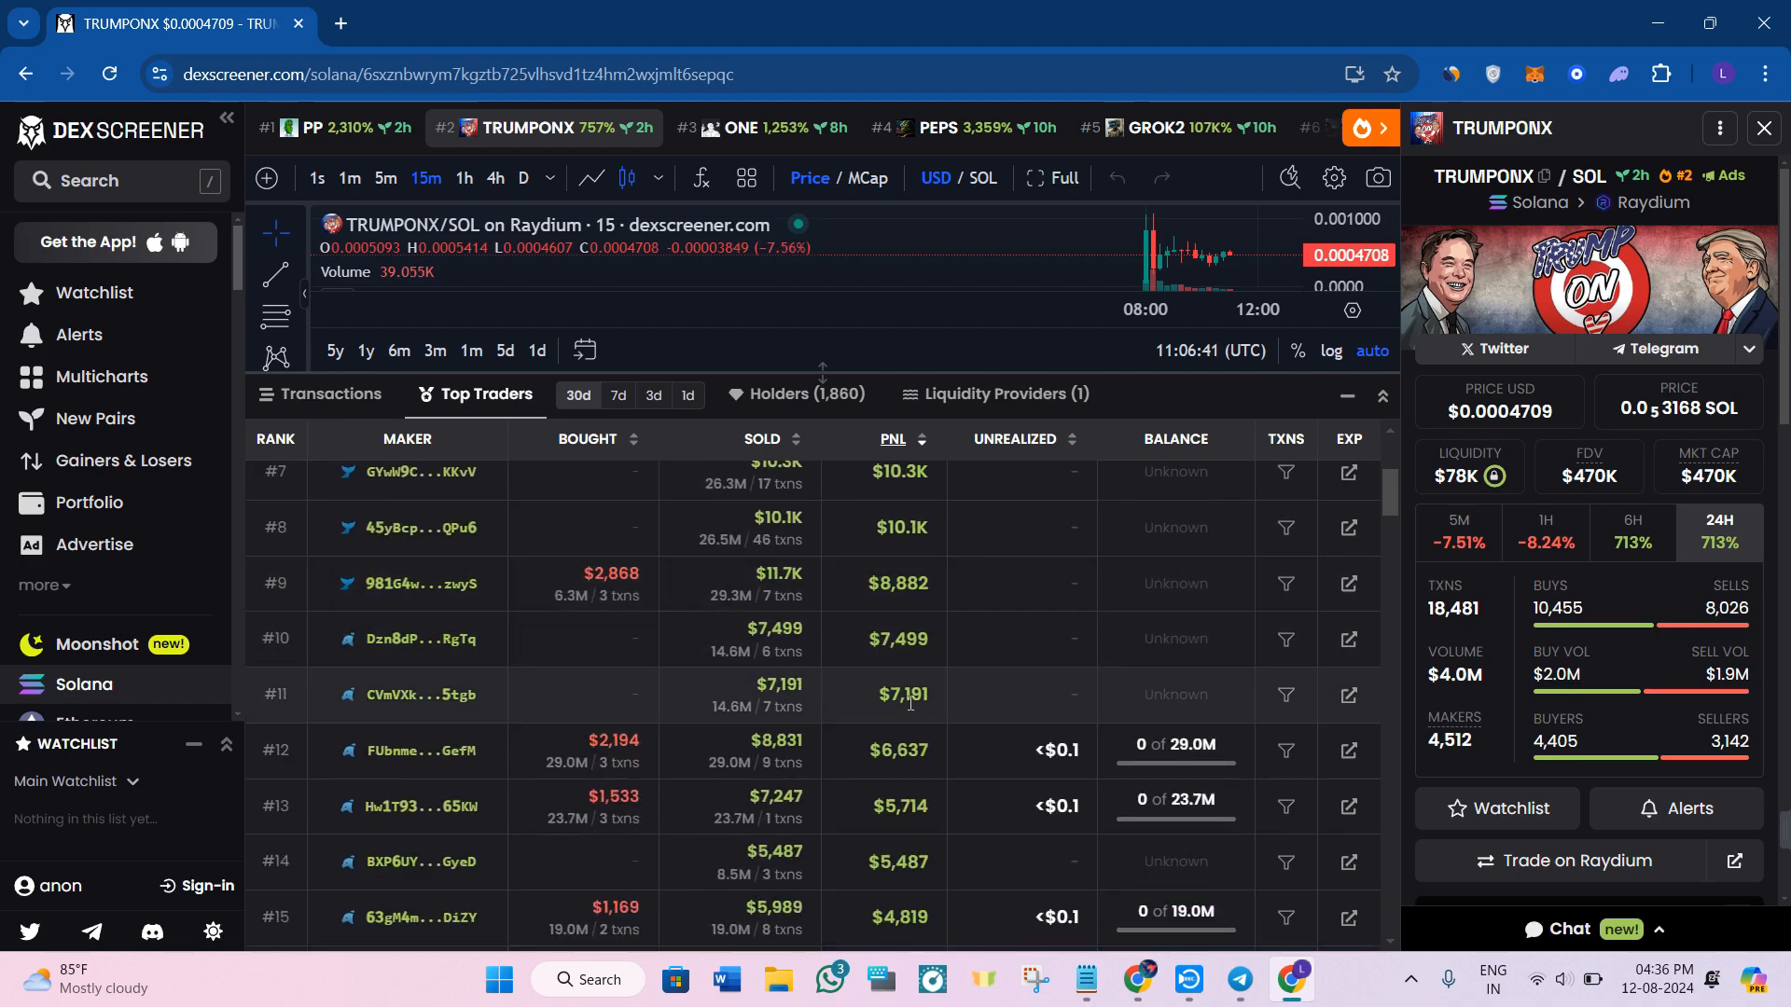
pyautogui.scroll(-3)
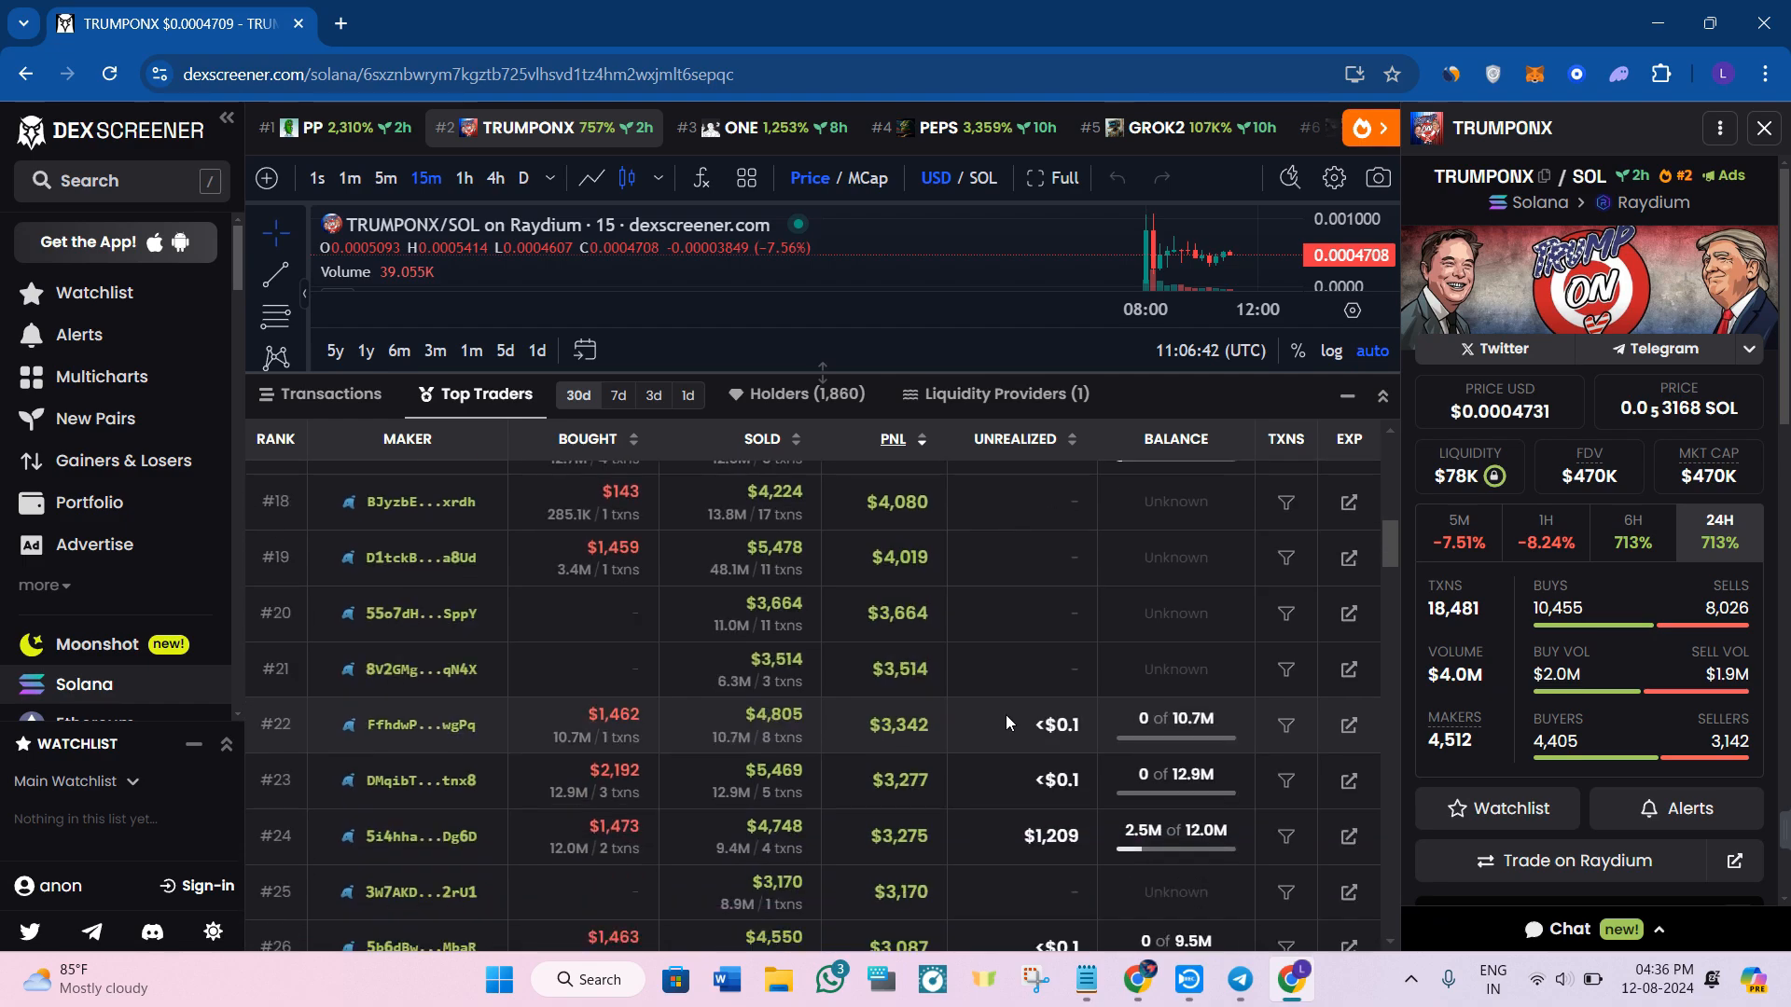
pyautogui.scroll(-3)
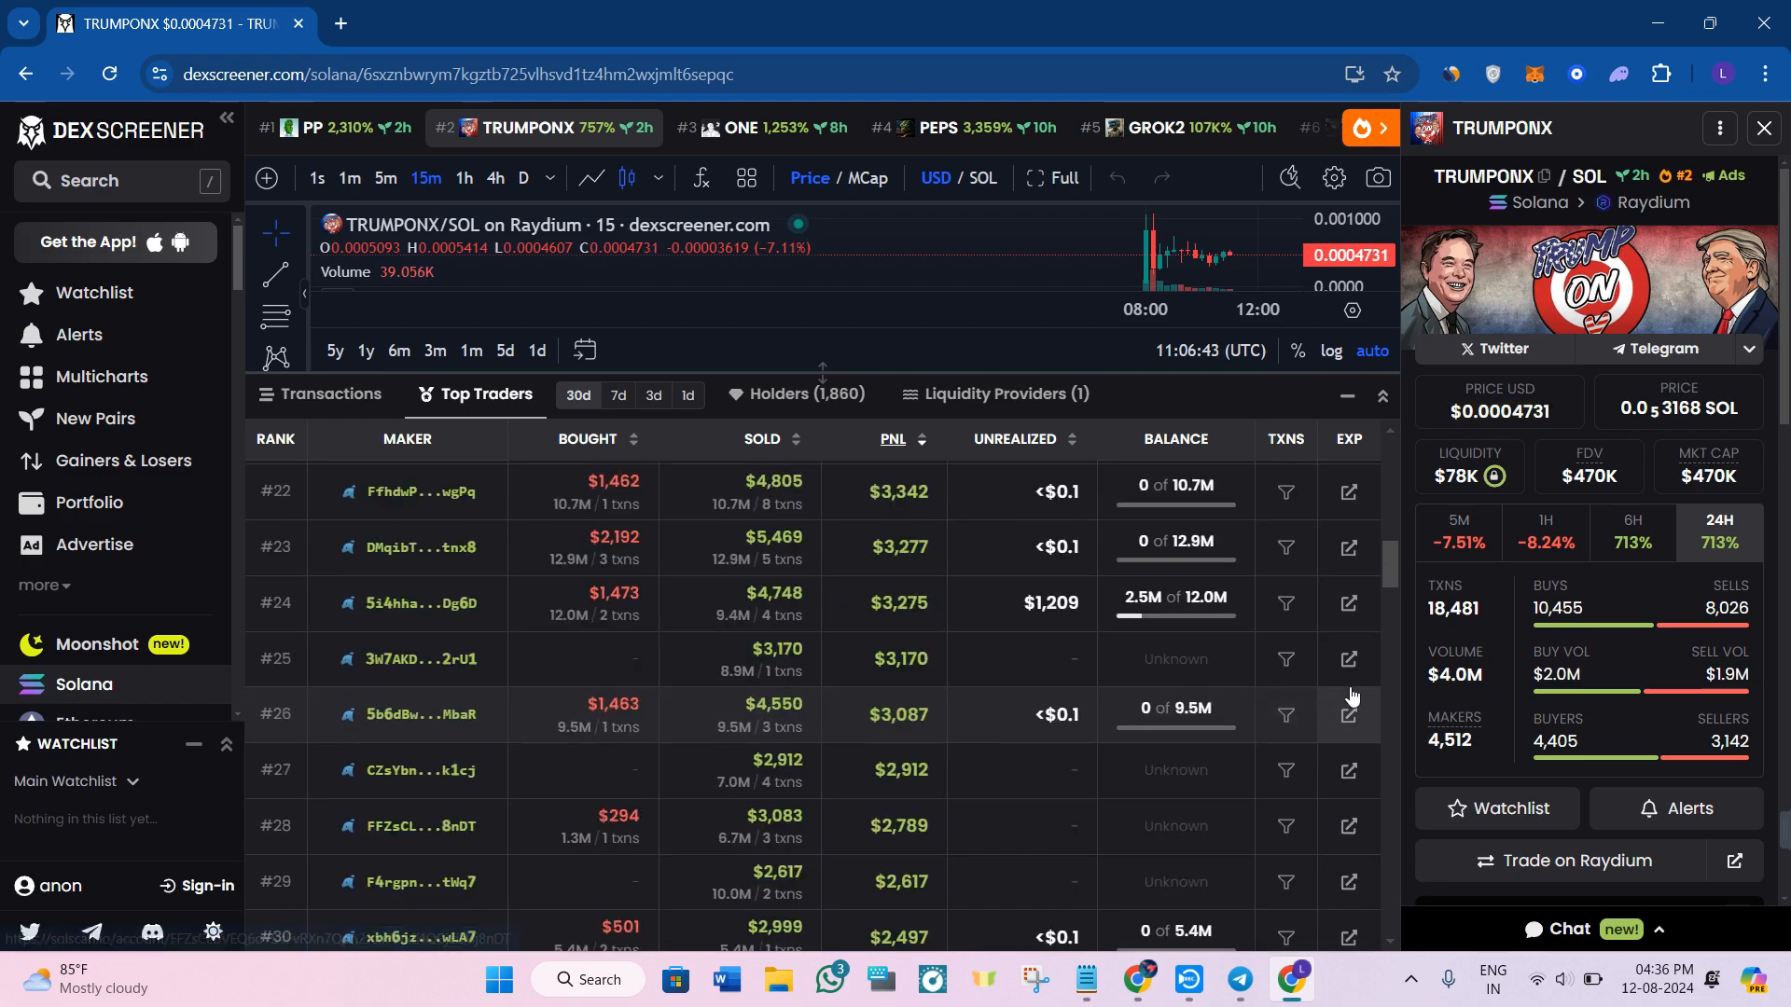
pyautogui.scroll(-3)
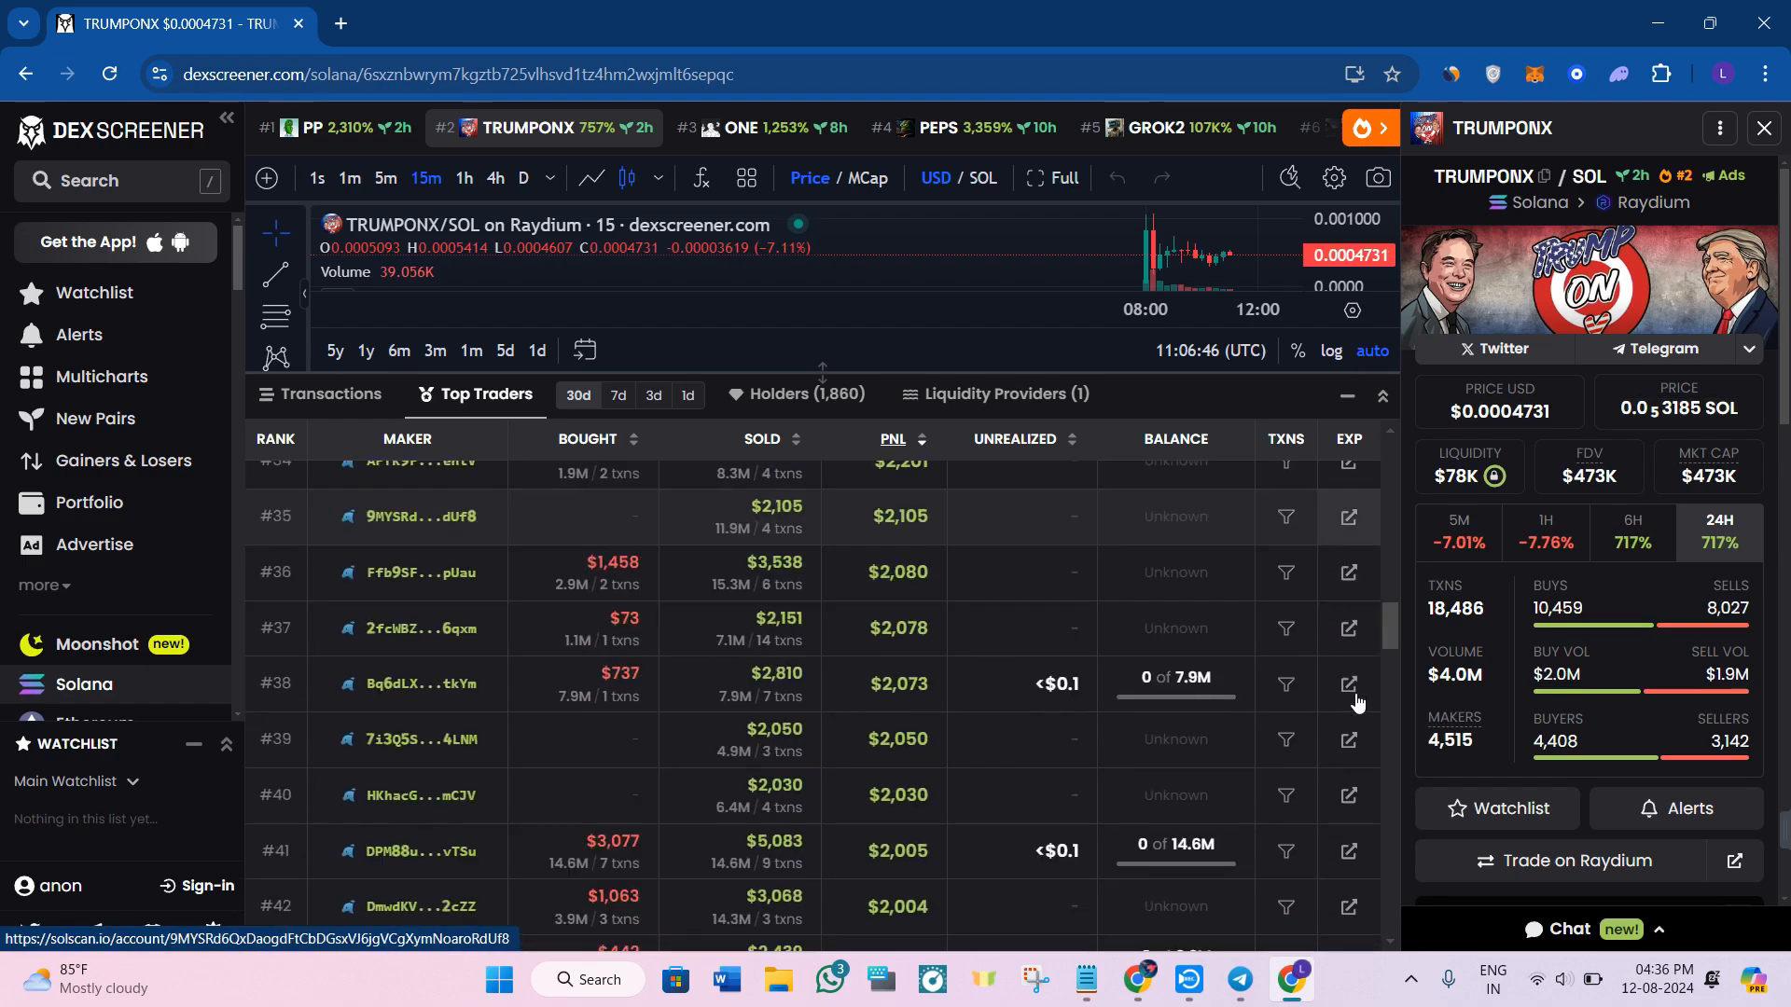
pyautogui.scroll(-3)
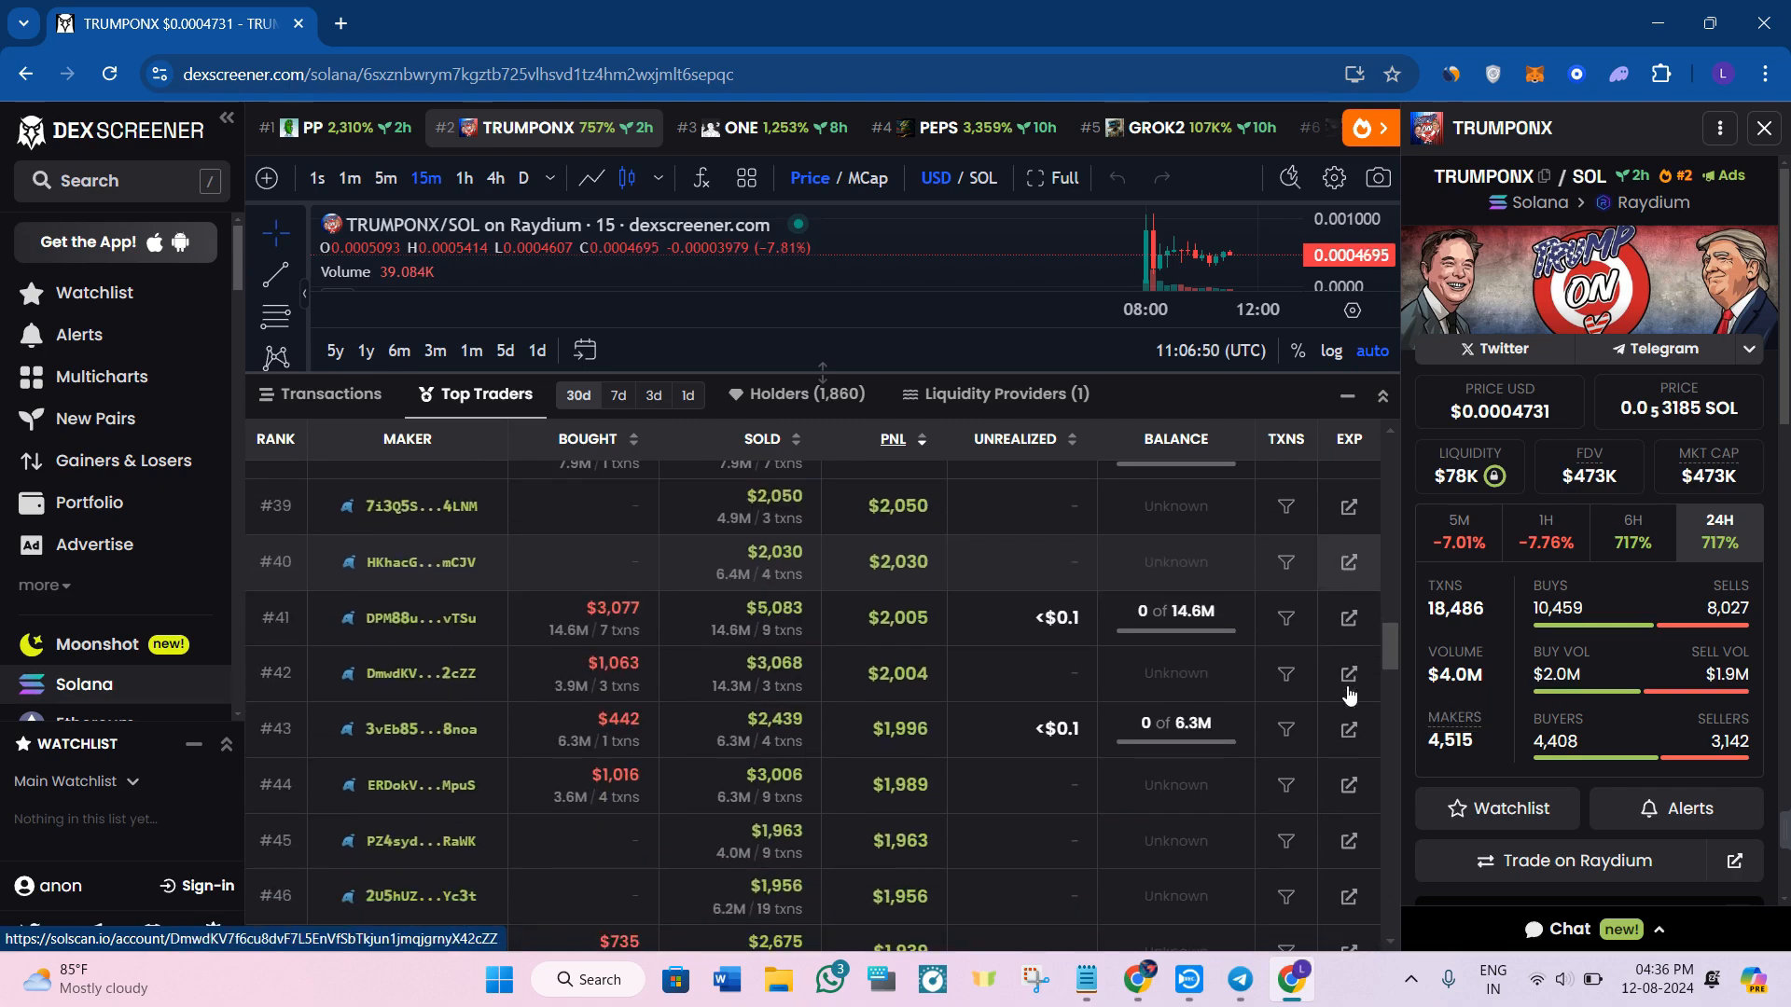
pyautogui.scroll(-3)
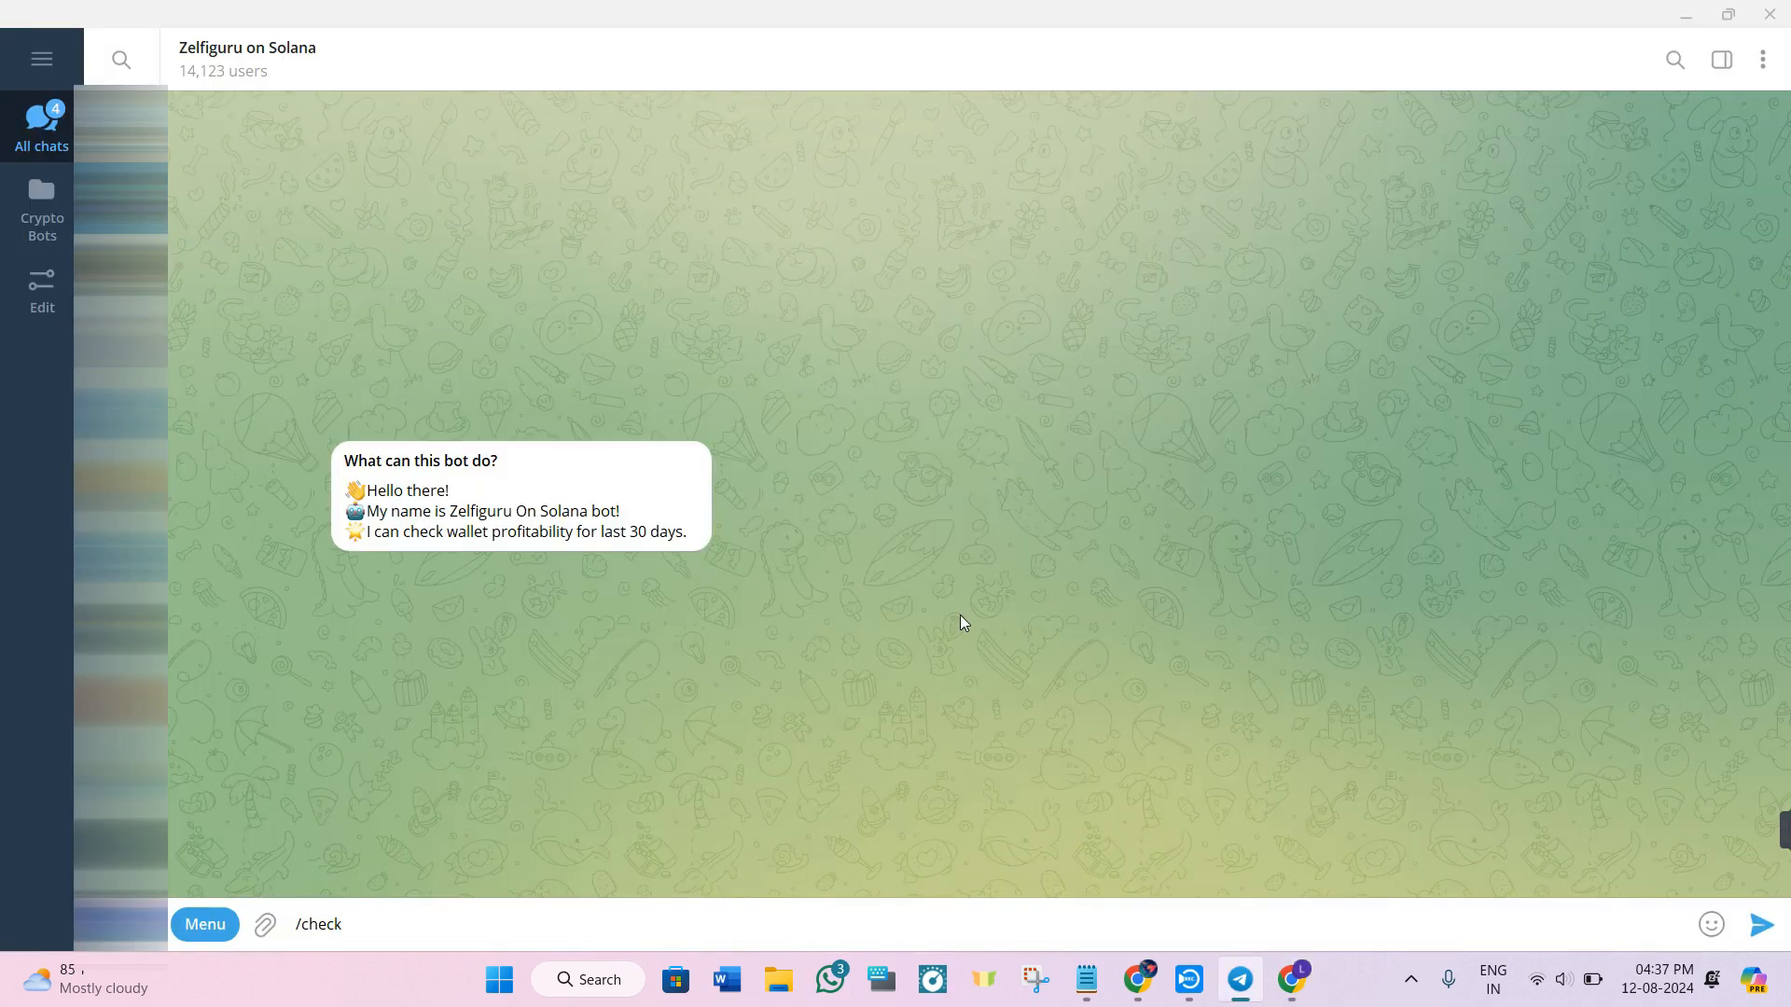
pyautogui.moveTo(957, 614)
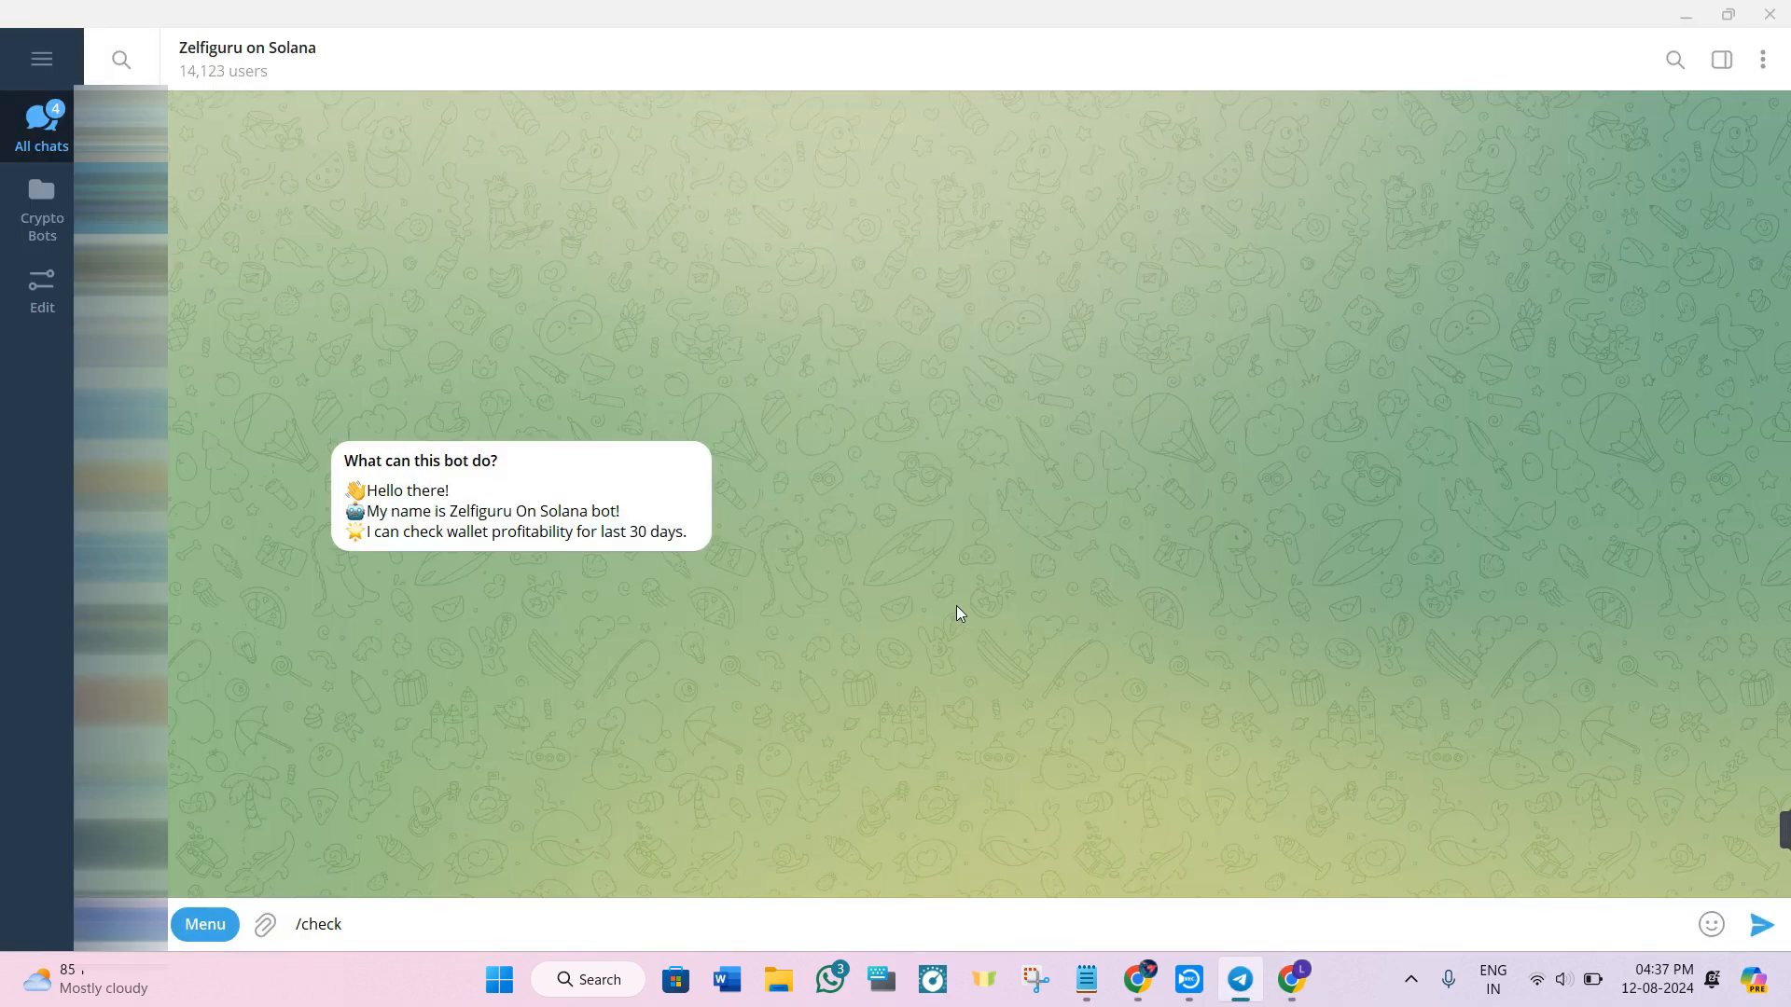
# Select the Zelfiguru on Solana bot's name in its chat description
pyautogui.moveTo(450, 511); pyautogui.dragTo(560, 532)
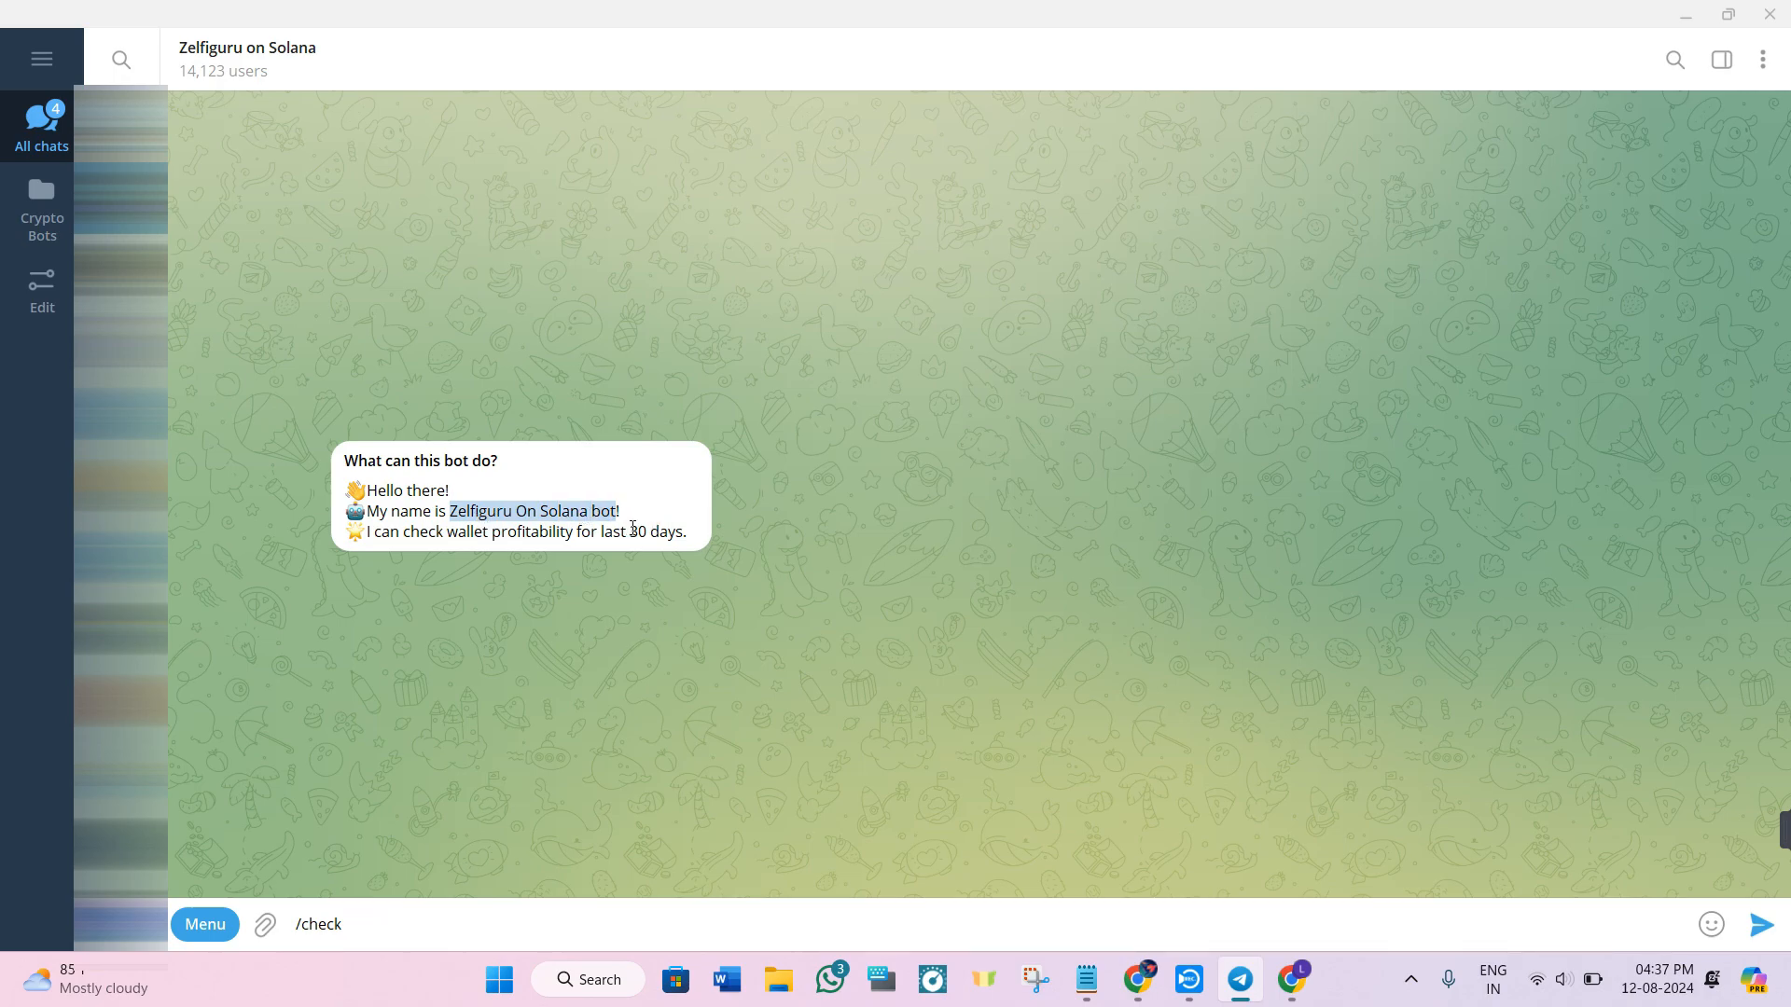
pyautogui.moveTo(648, 647)
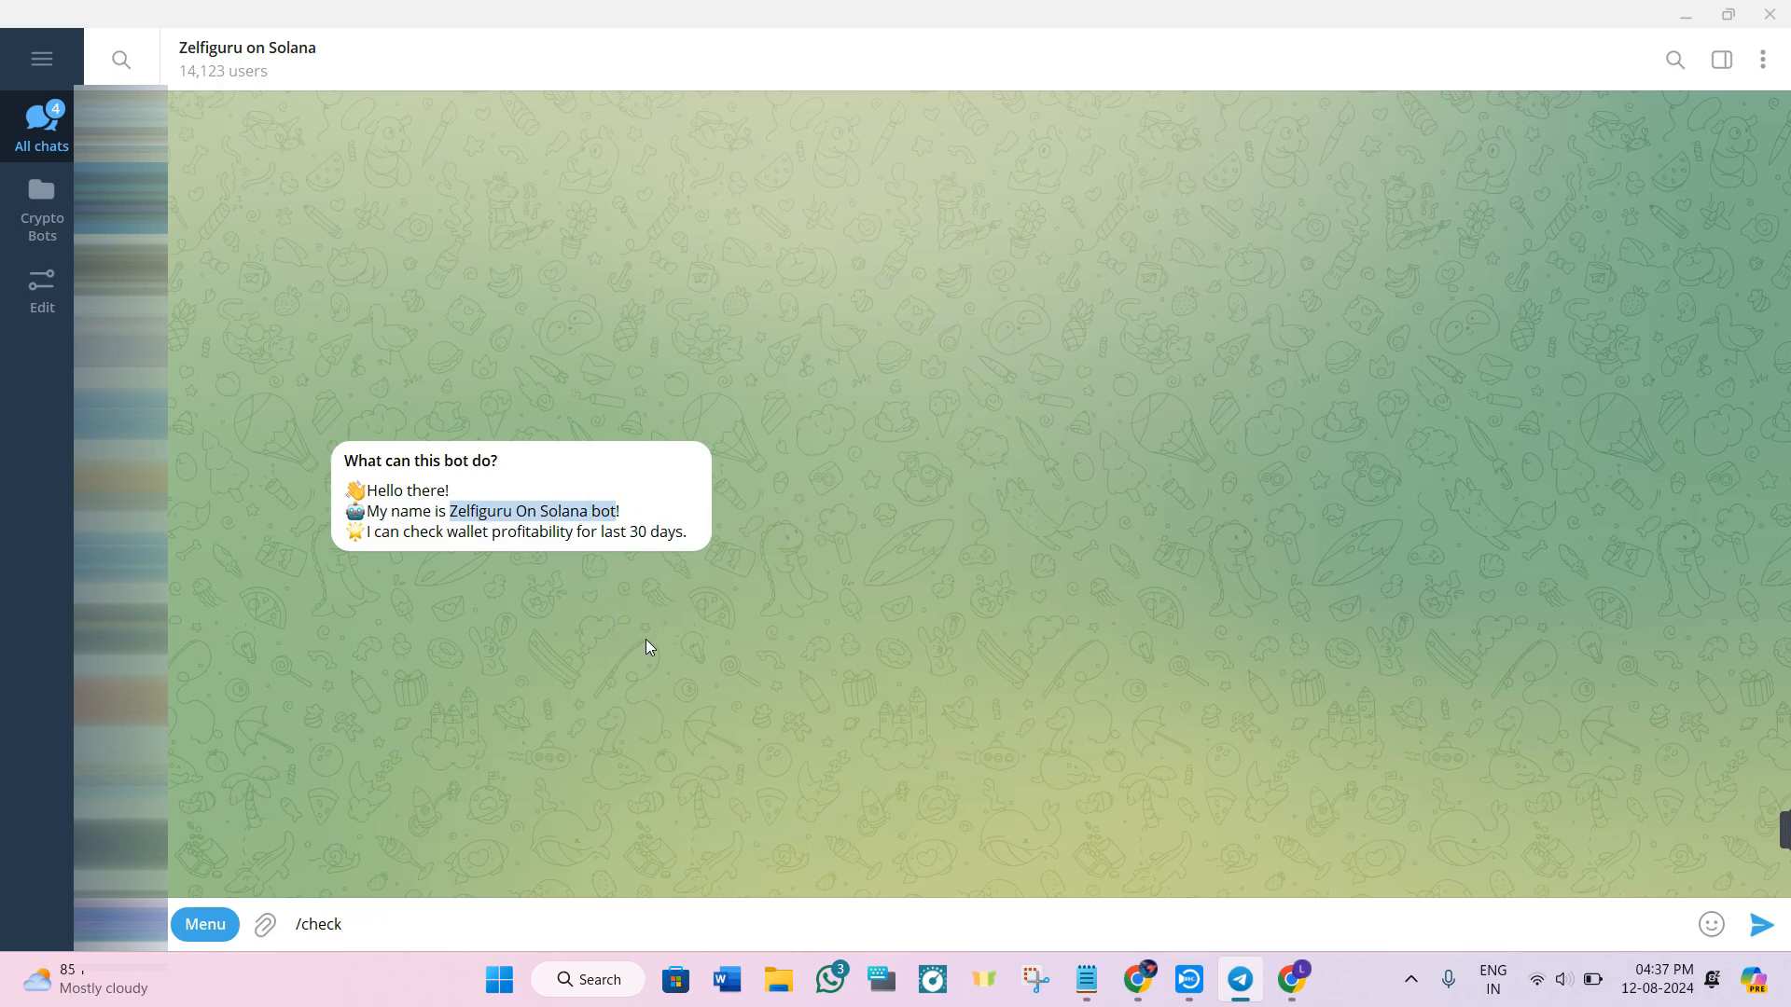
pyautogui.moveTo(357, 928)
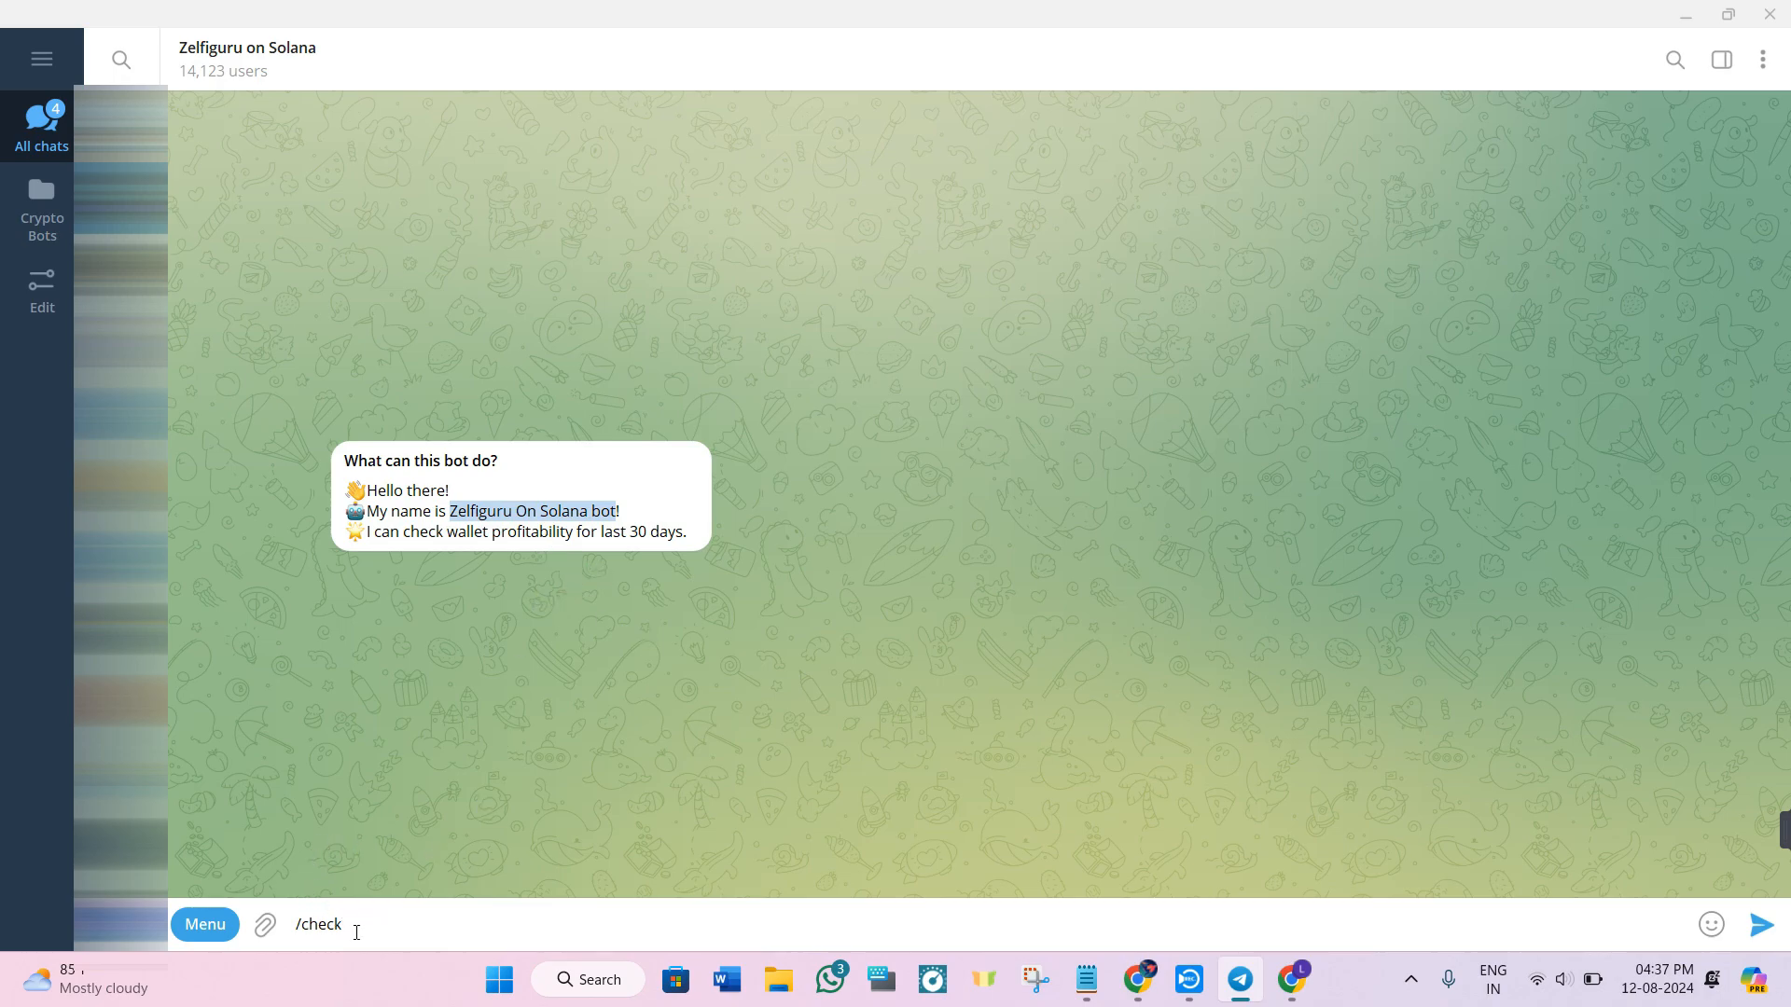
pyautogui.moveTo(391, 925)
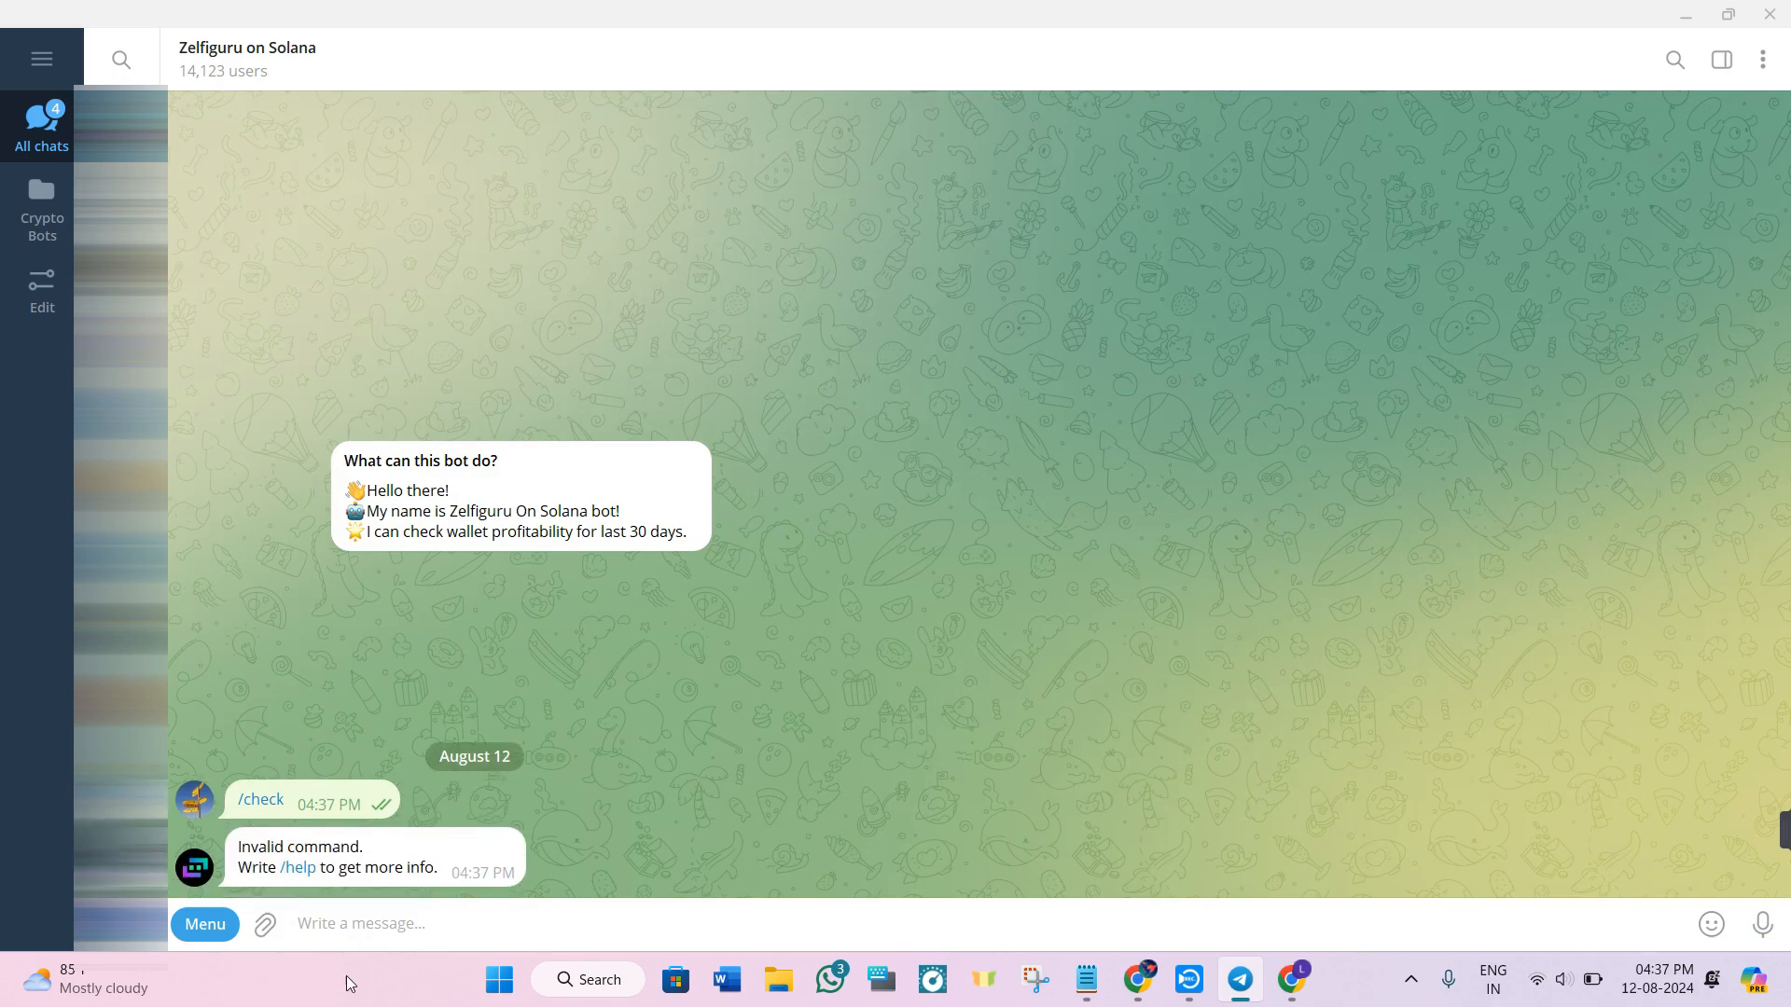
pyautogui.moveTo(489, 826)
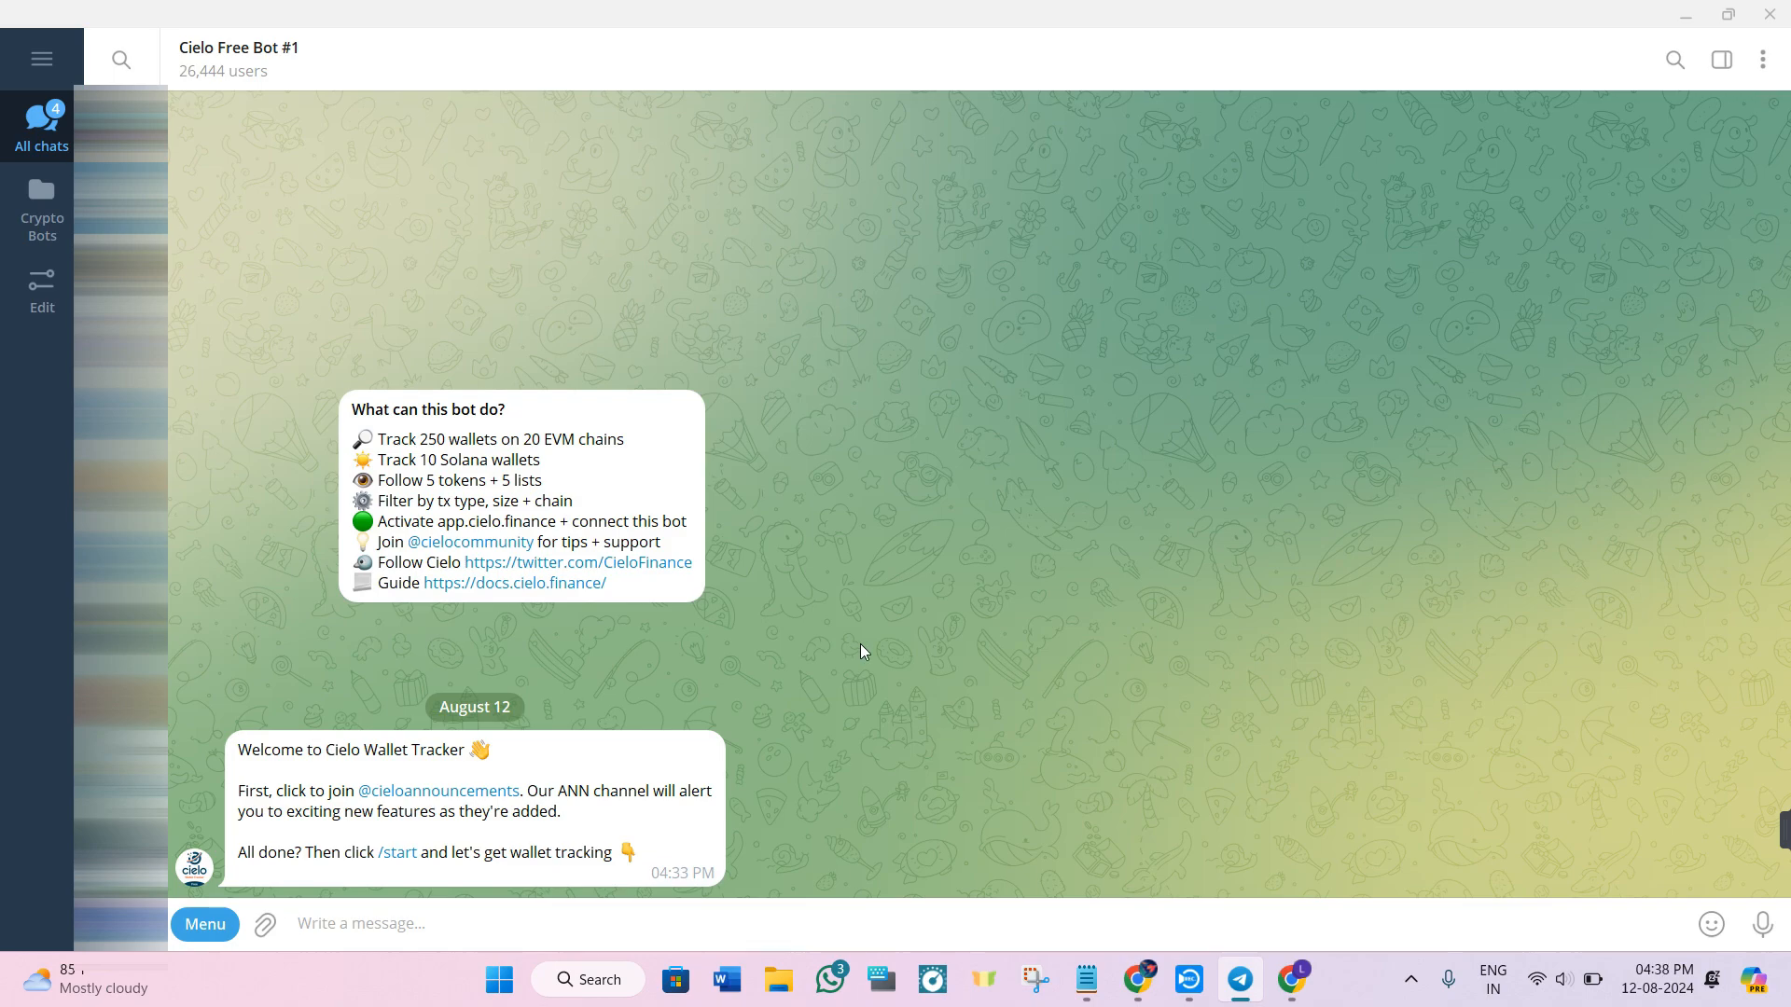
# Focus the message box in the Cielo Free Bot #1 chat
pyautogui.click(360, 924)
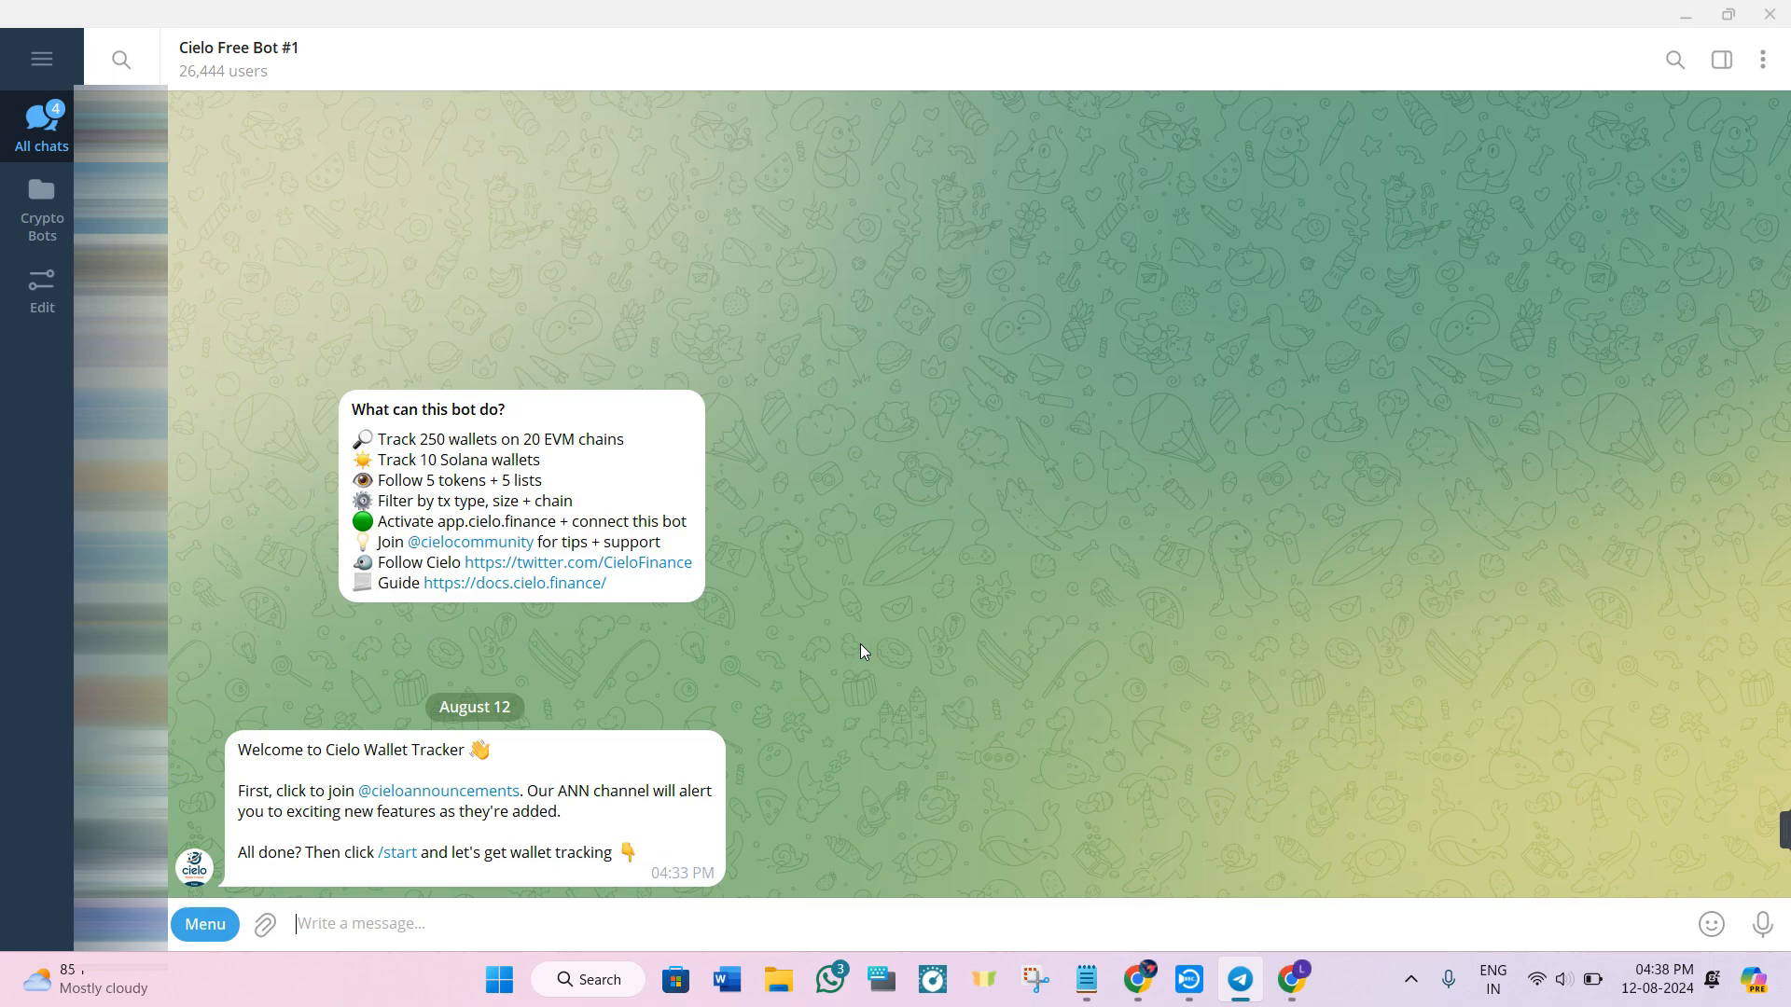
pyautogui.moveTo(444, 711)
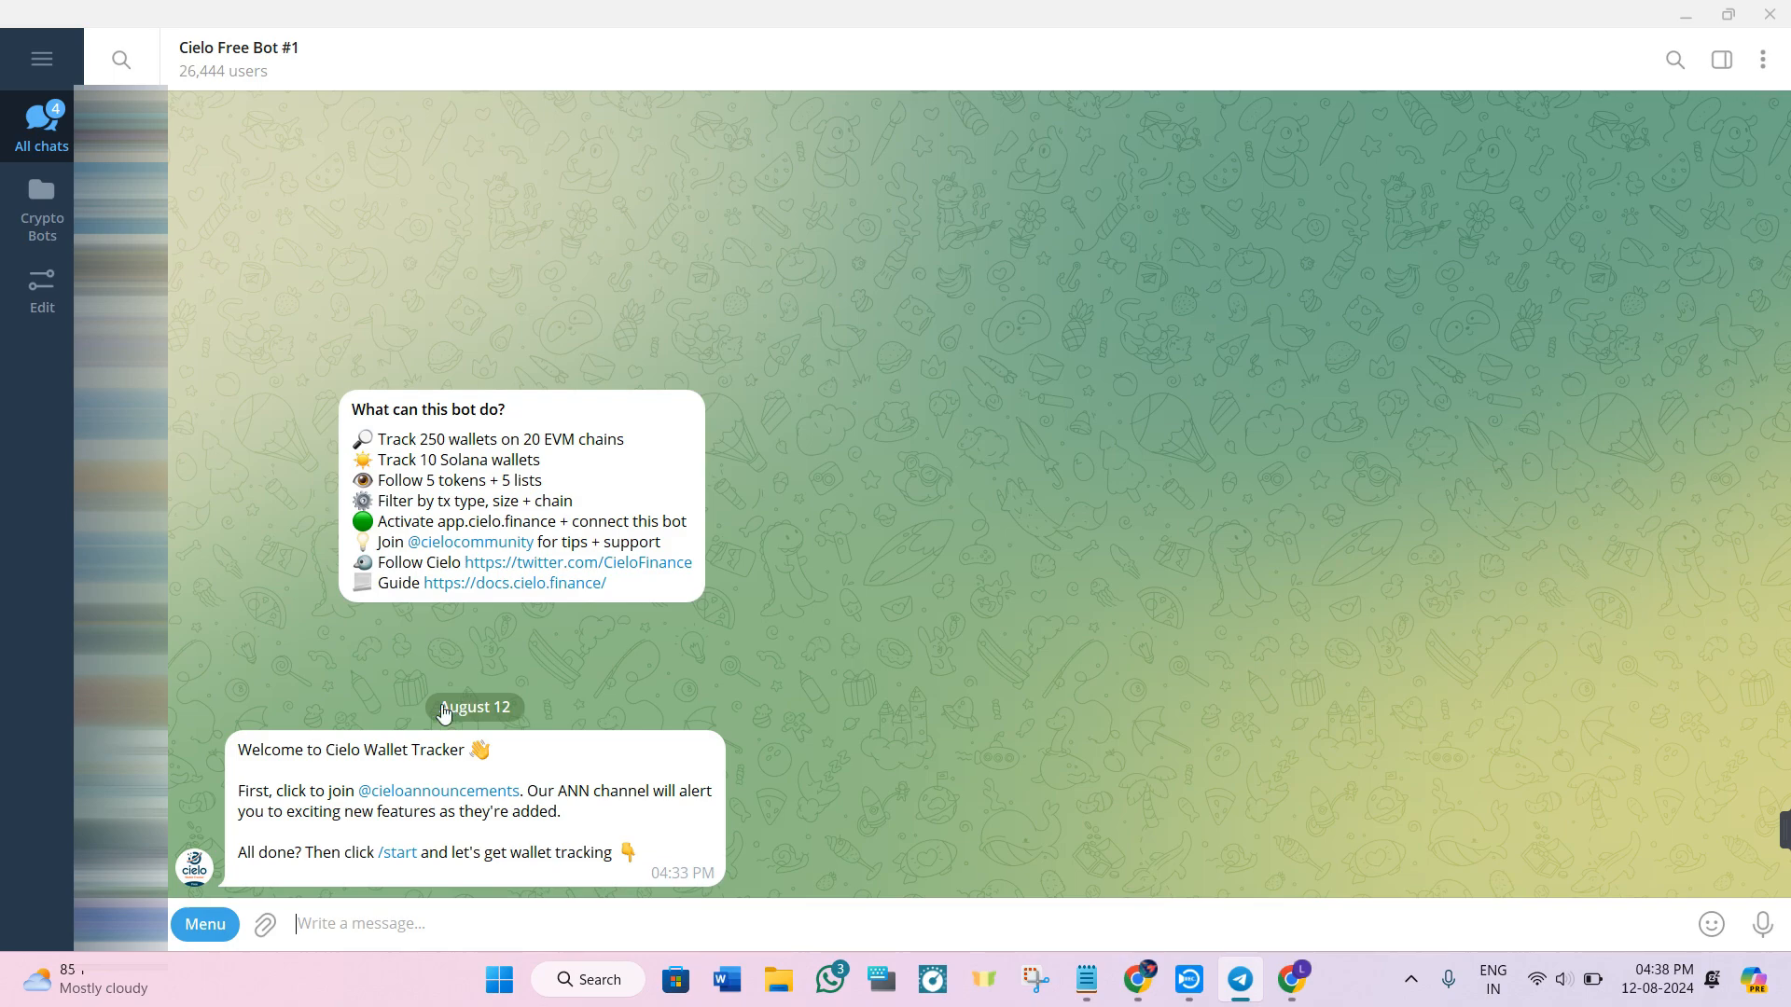
pyautogui.moveTo(634, 657)
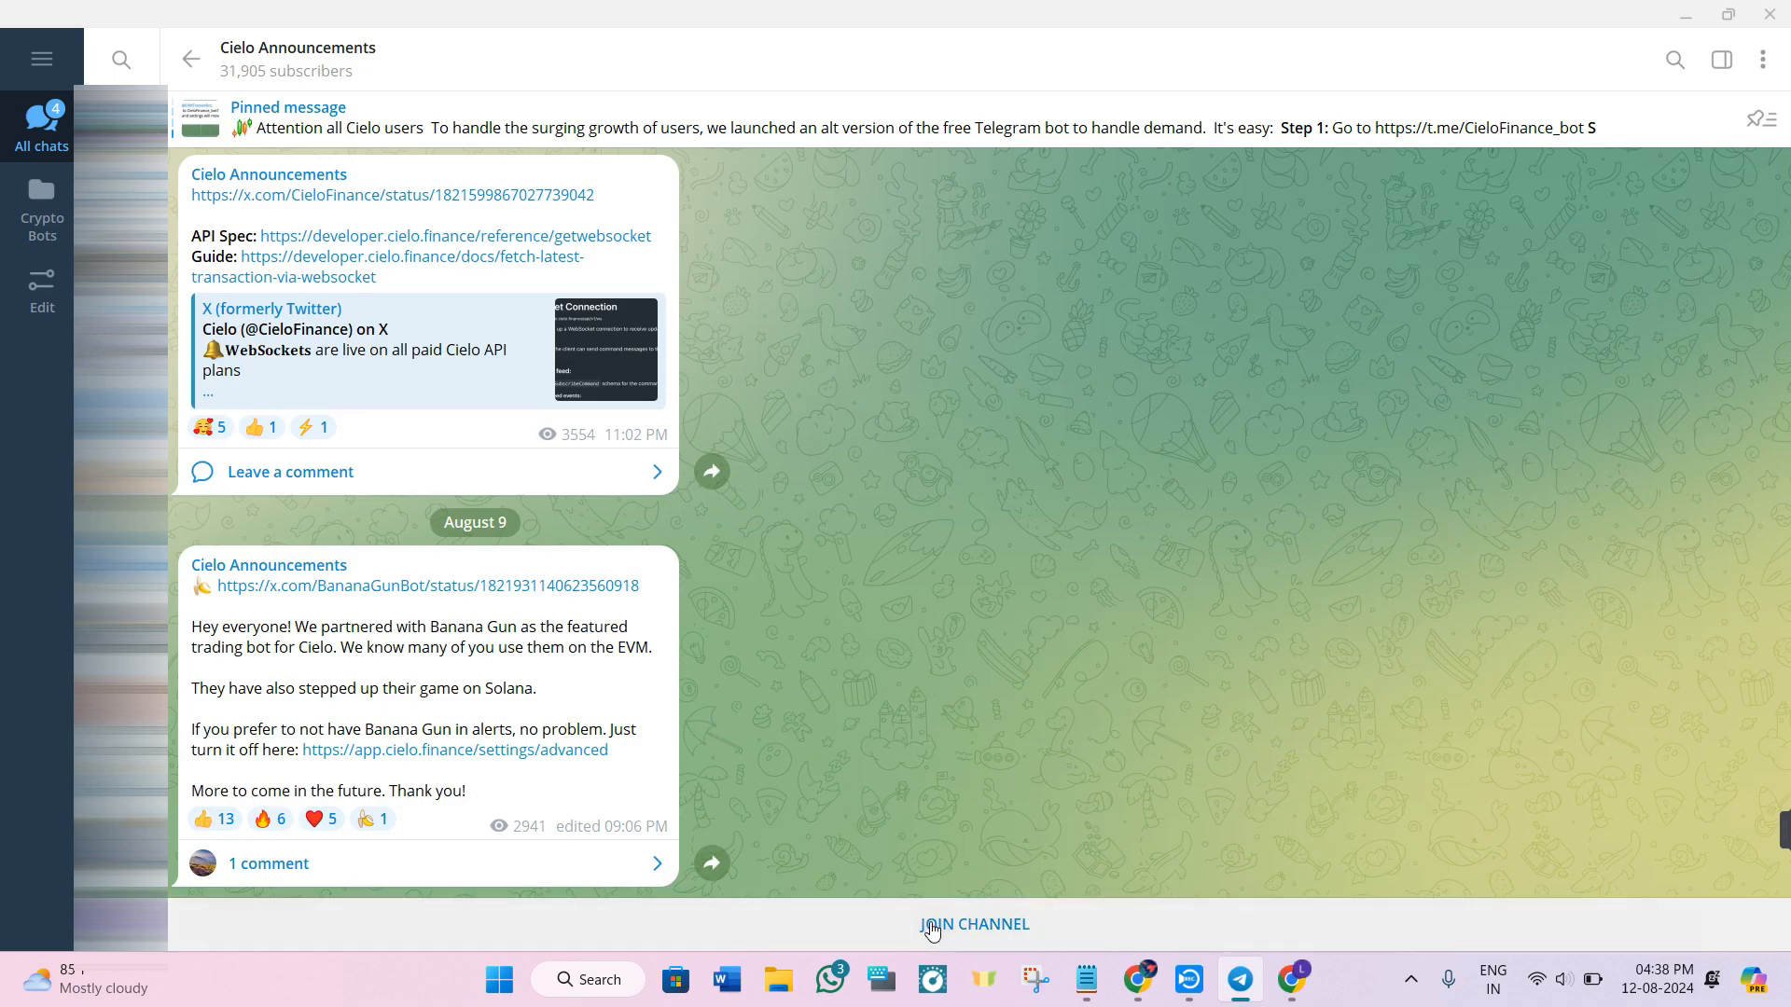
# Join the Cielo Announcements channel
pyautogui.click(974, 923)
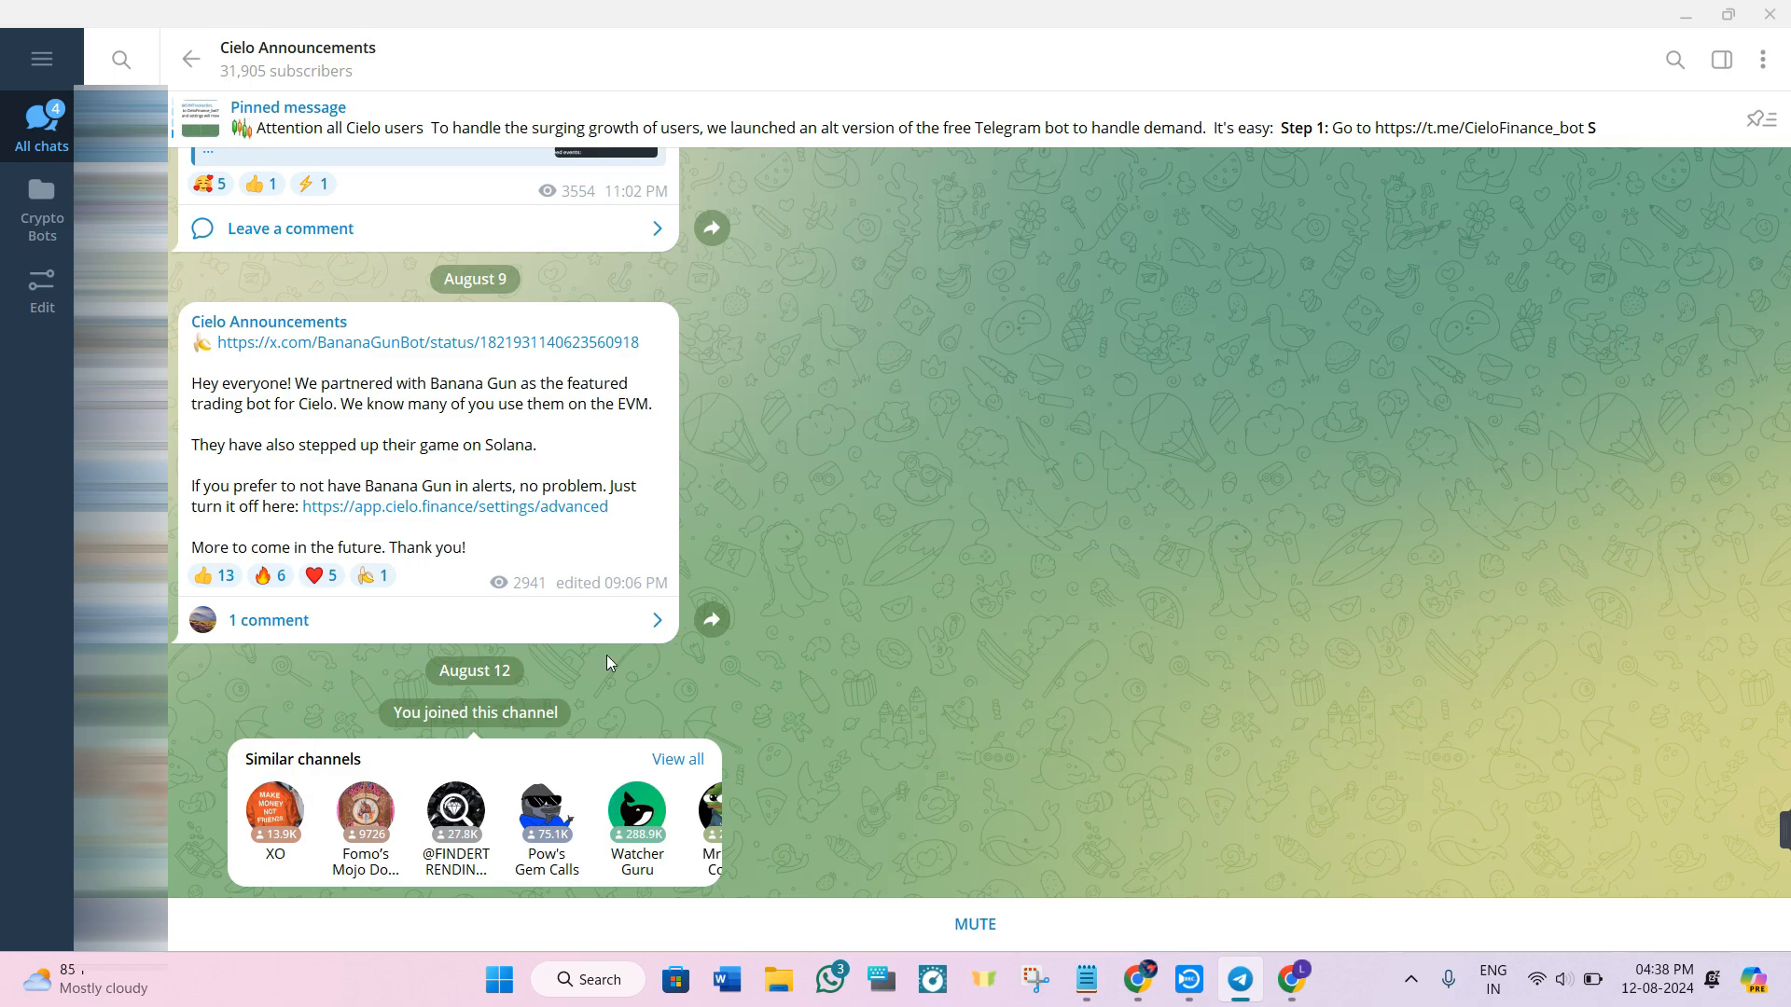
pyautogui.moveTo(442, 776)
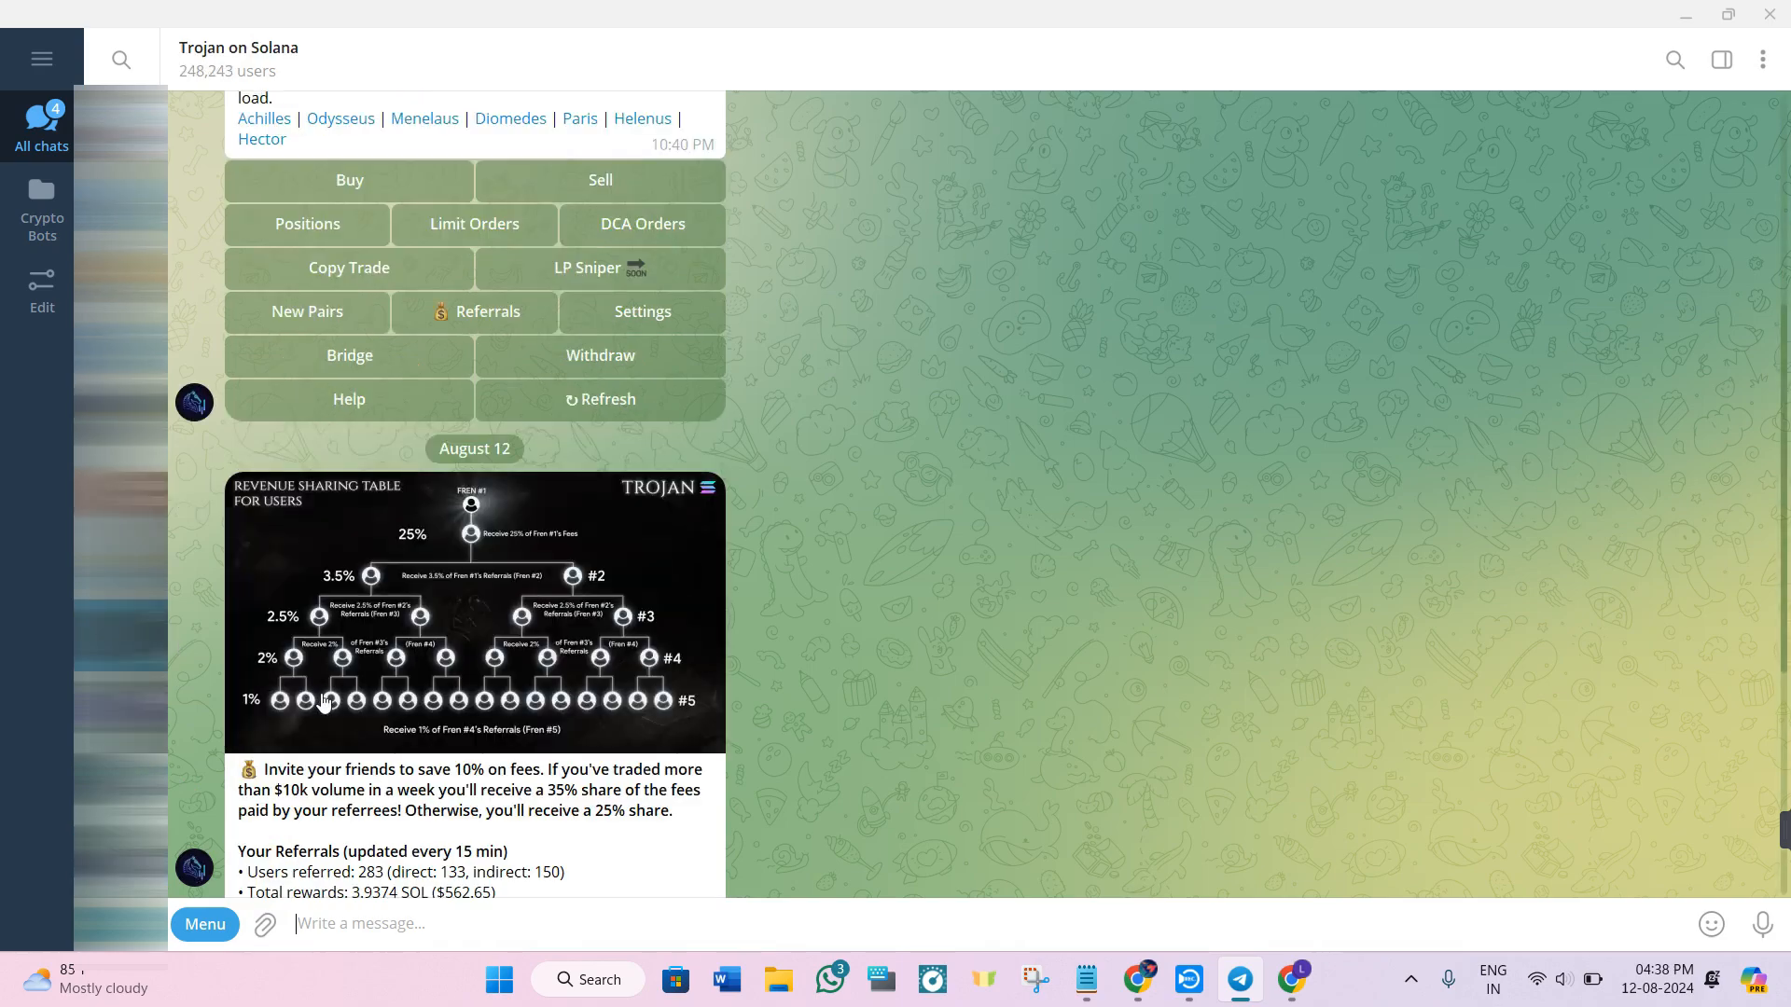
# Scroll up through the Trojan on Solana bot's trading menu messages
pyautogui.scroll(3)
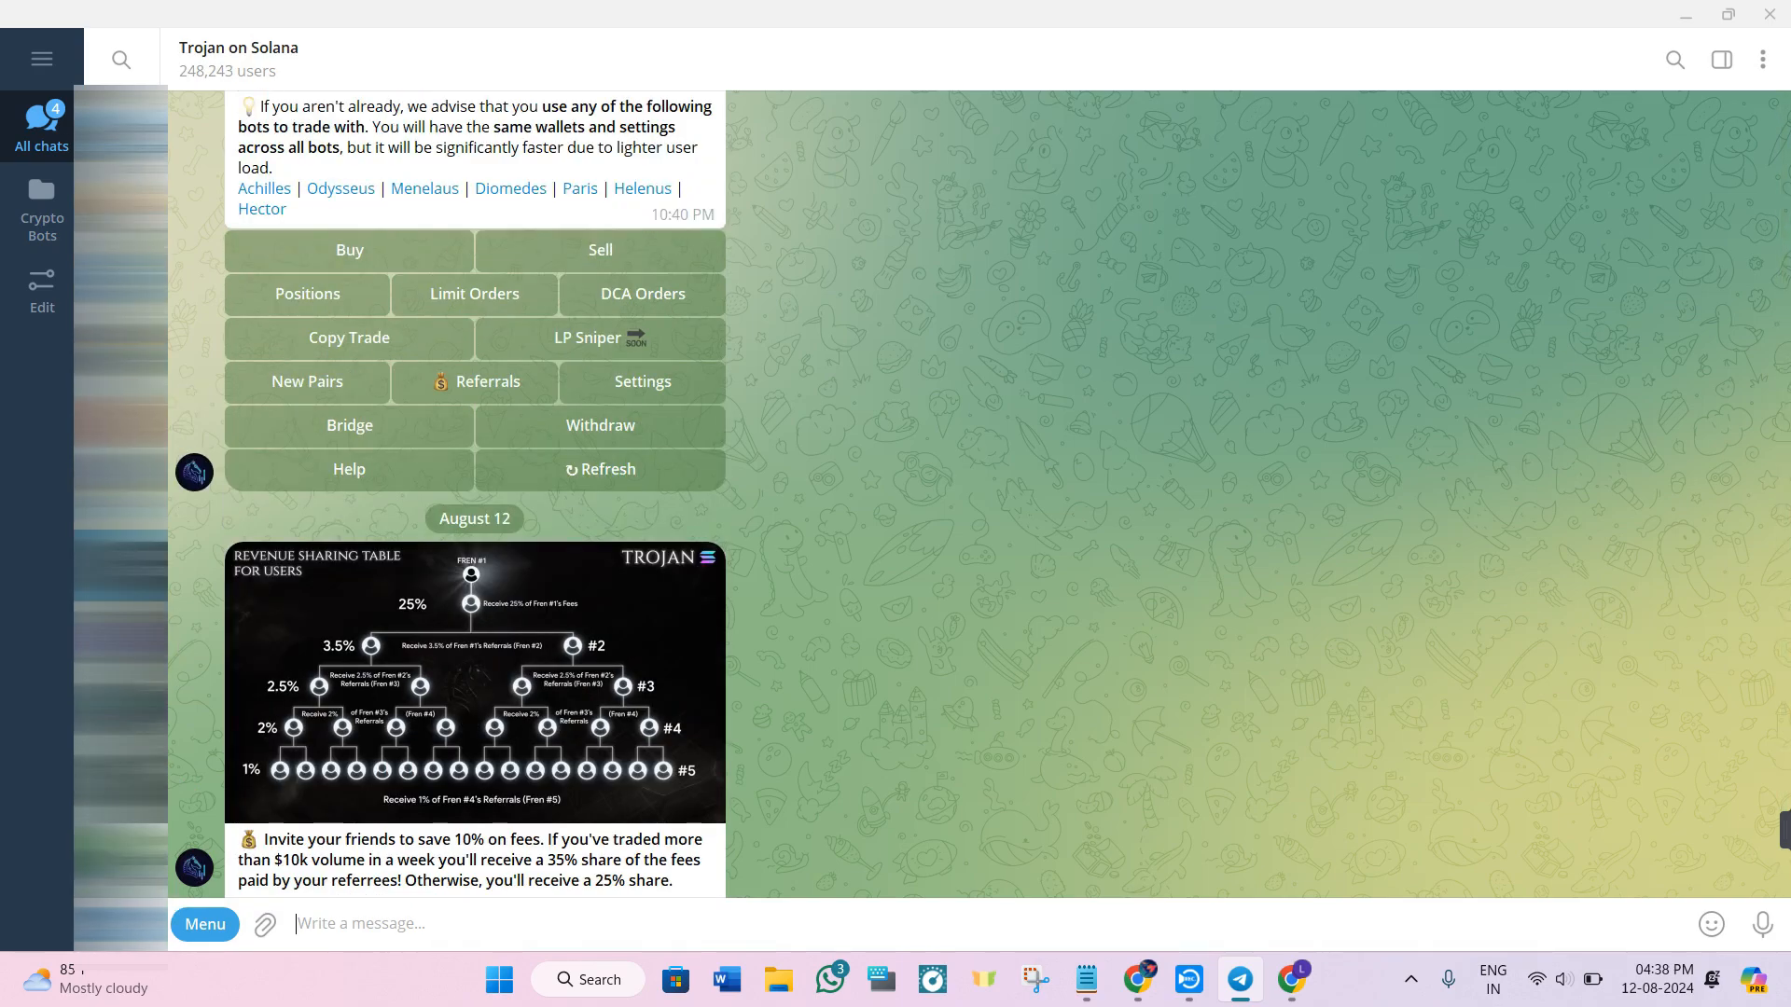